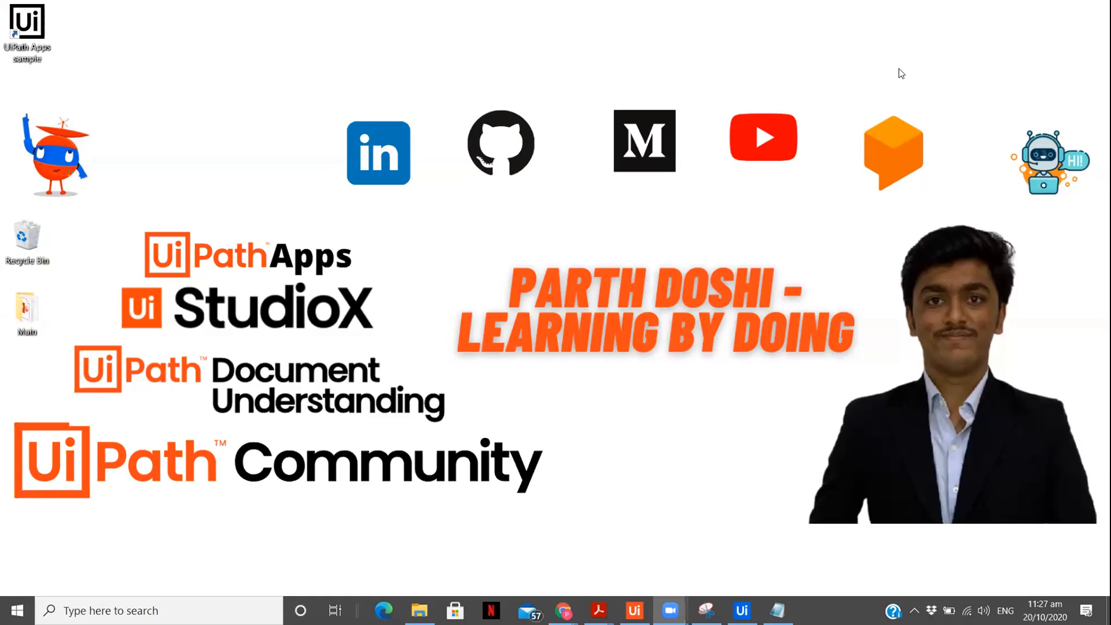
mouse_move(846, 136)
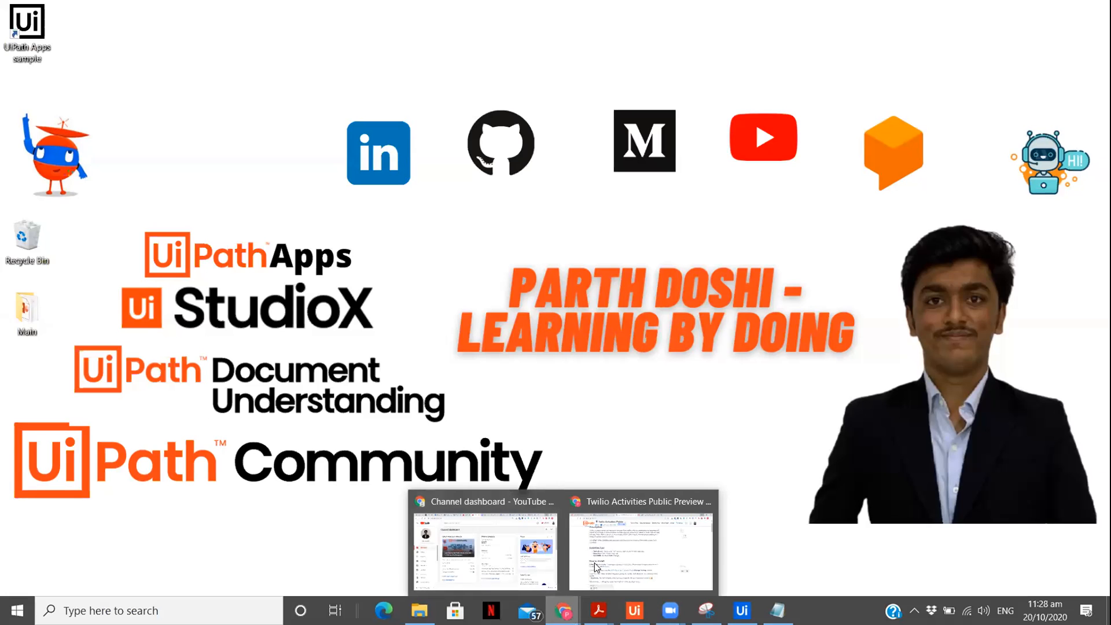
- Bring up the Twilio Activities Public Preview forum post and scroll to its installation steps
left_click(640, 552)
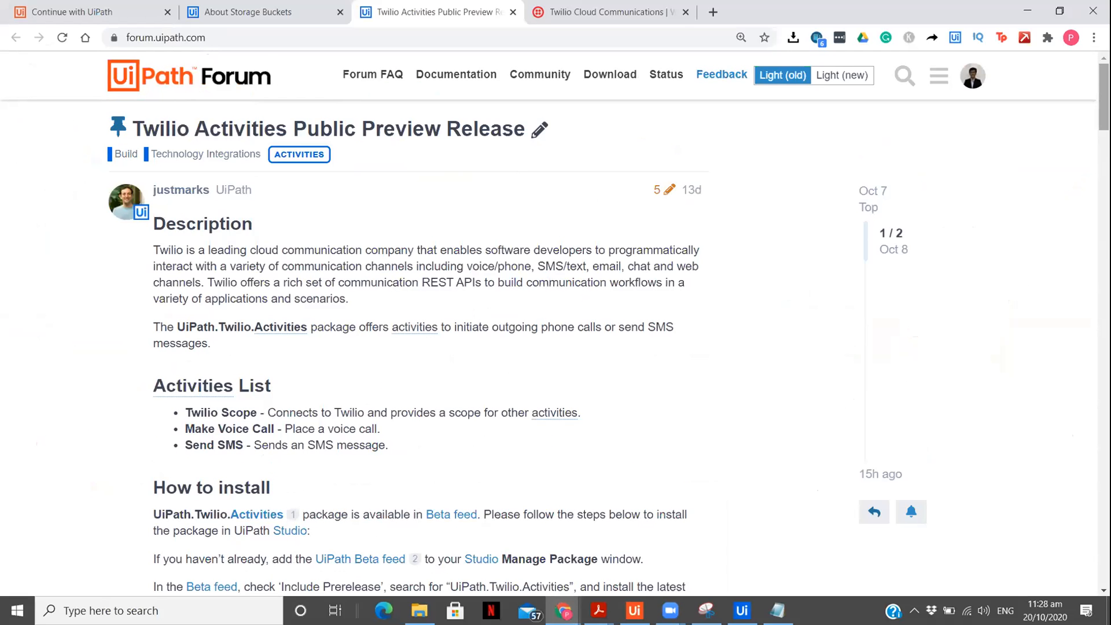
scroll("down", 3)
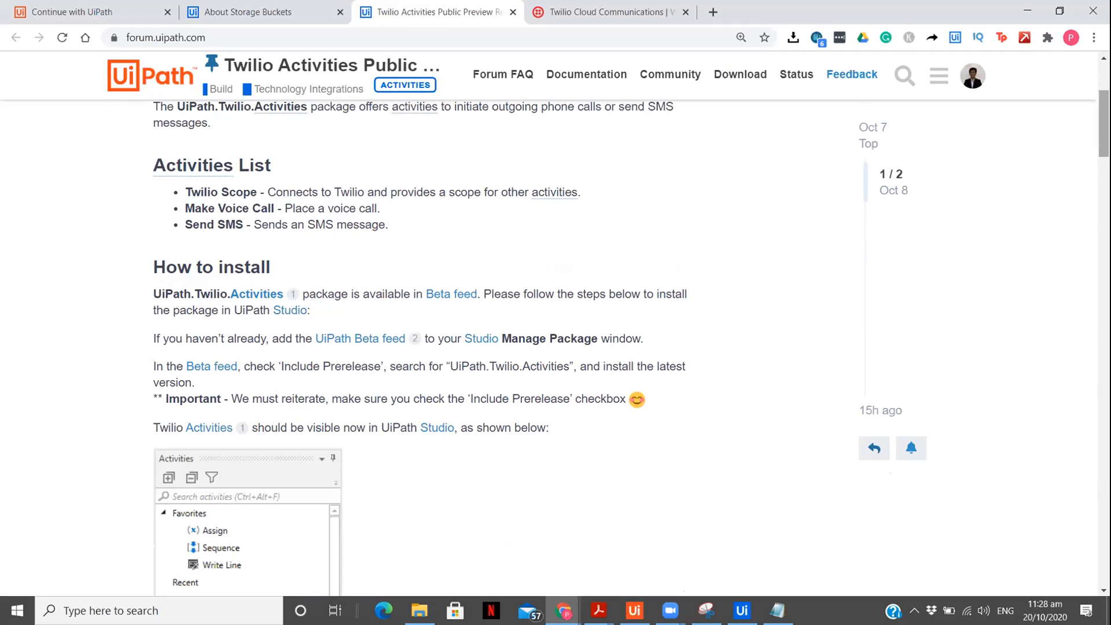
scroll("down", 3)
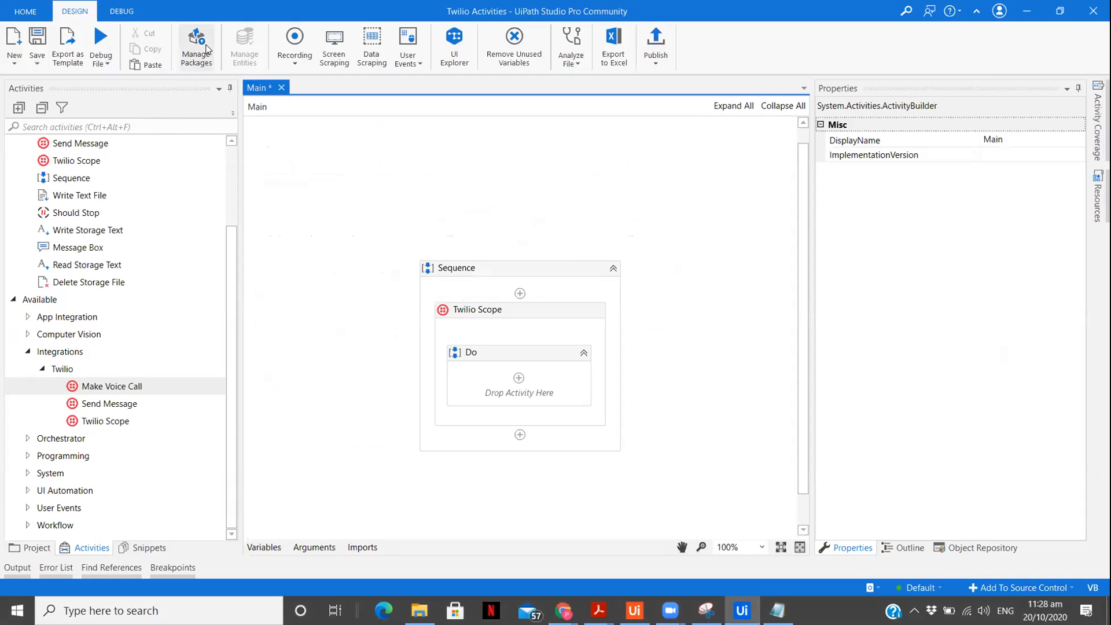
- Browse All Packages and filters, then view UiPath.Twilio.Activities 1.0.0-preview details
left_click(196, 45)
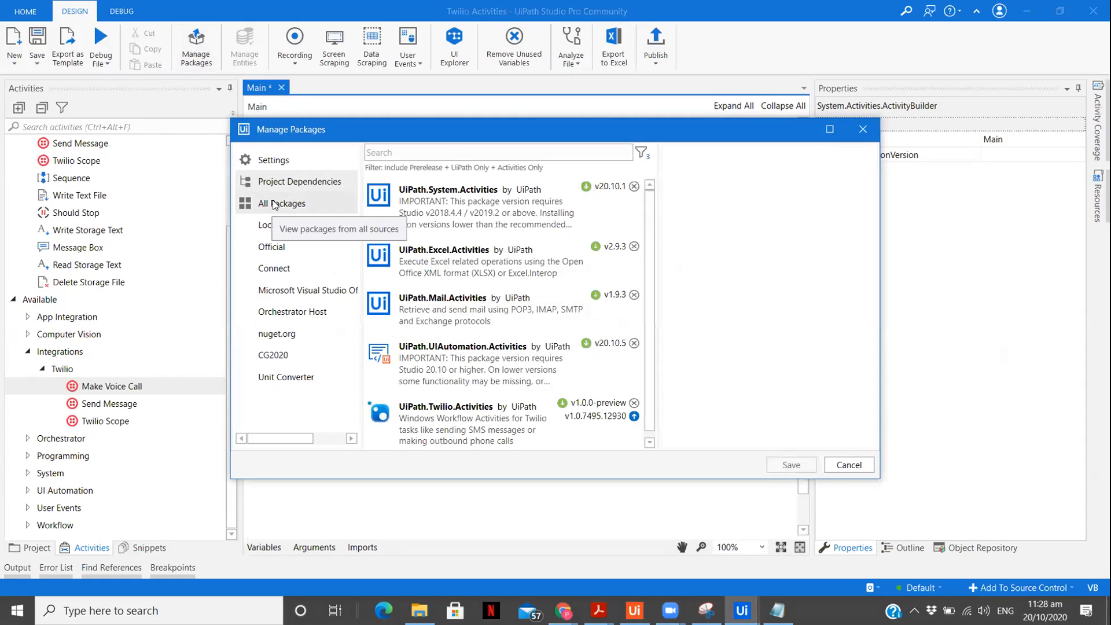
left_click(281, 203)
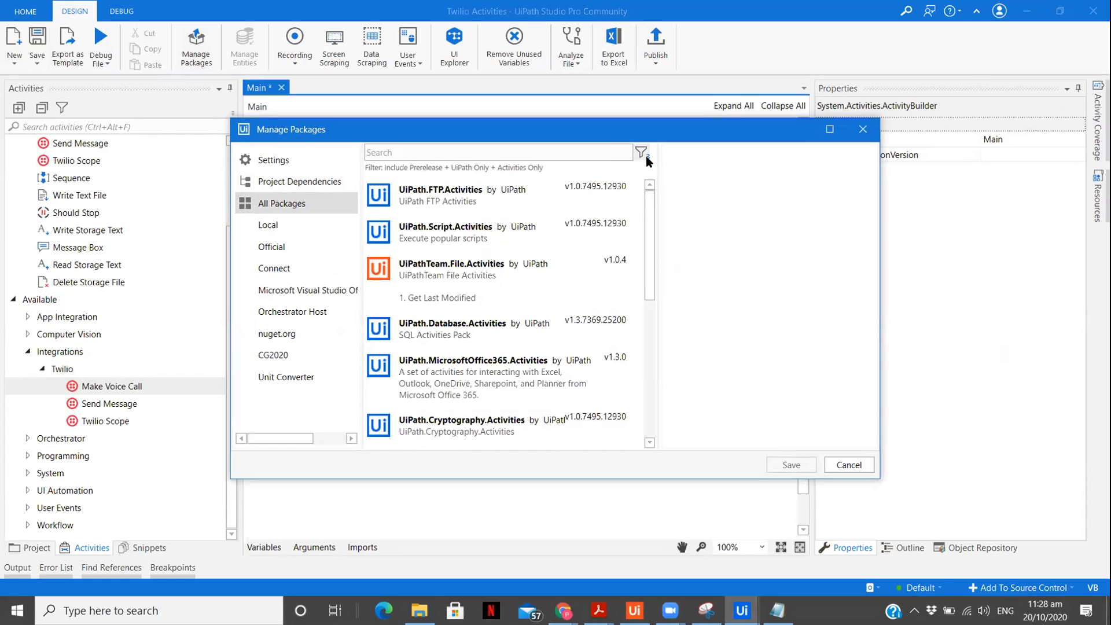
left_click(301, 181)
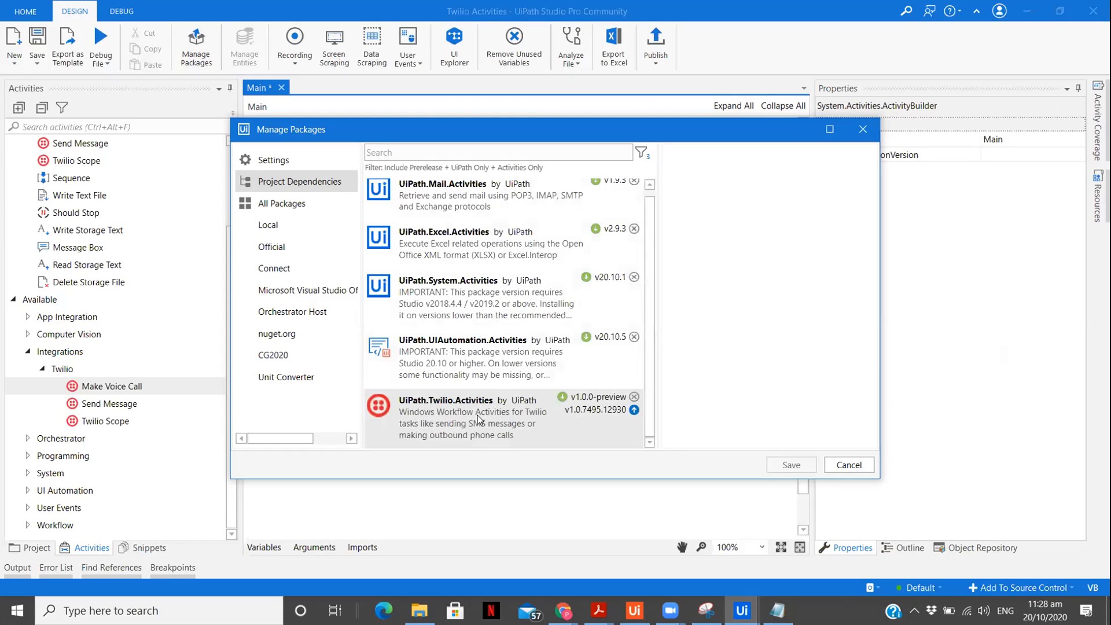
left_click(470, 417)
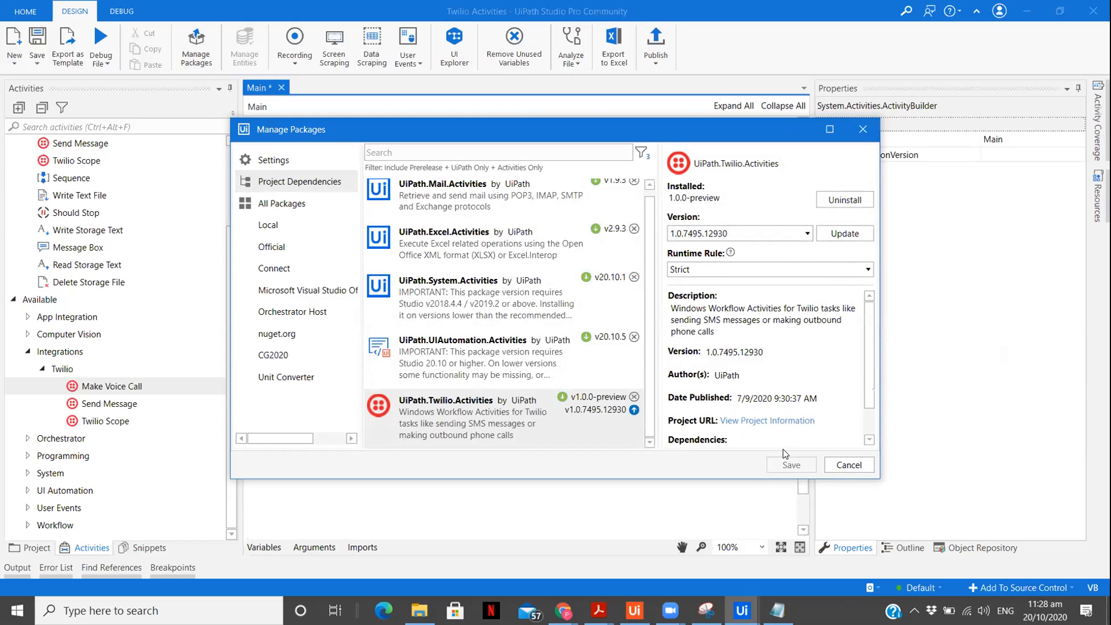
mouse_move(767, 406)
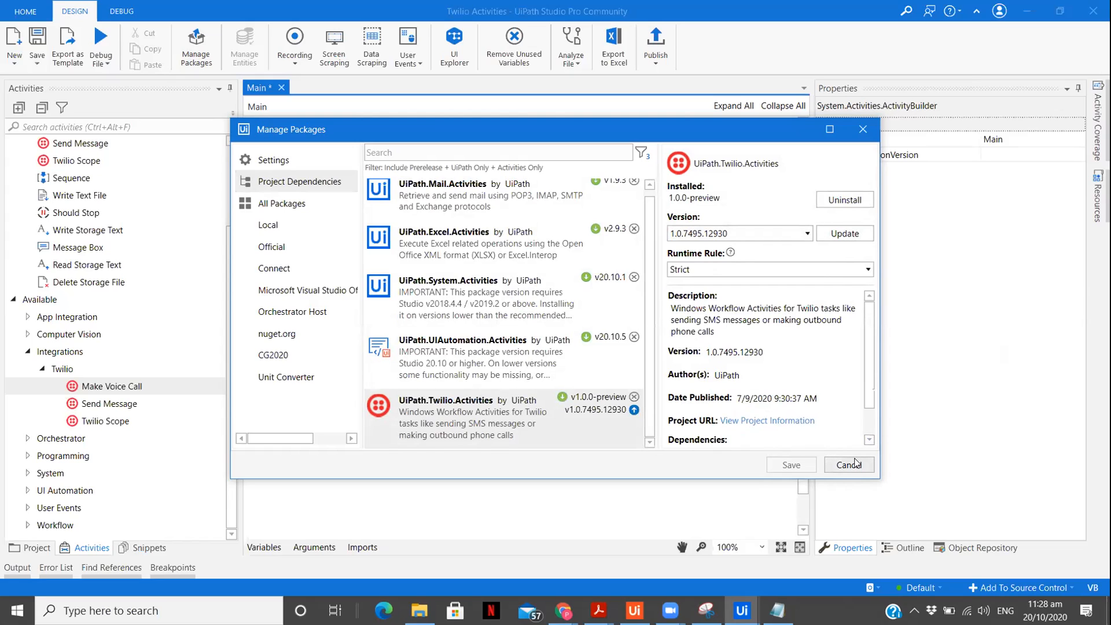
- Cancel Manage Packages without changes, returning to the Twilio Scope sequence
left_click(848, 465)
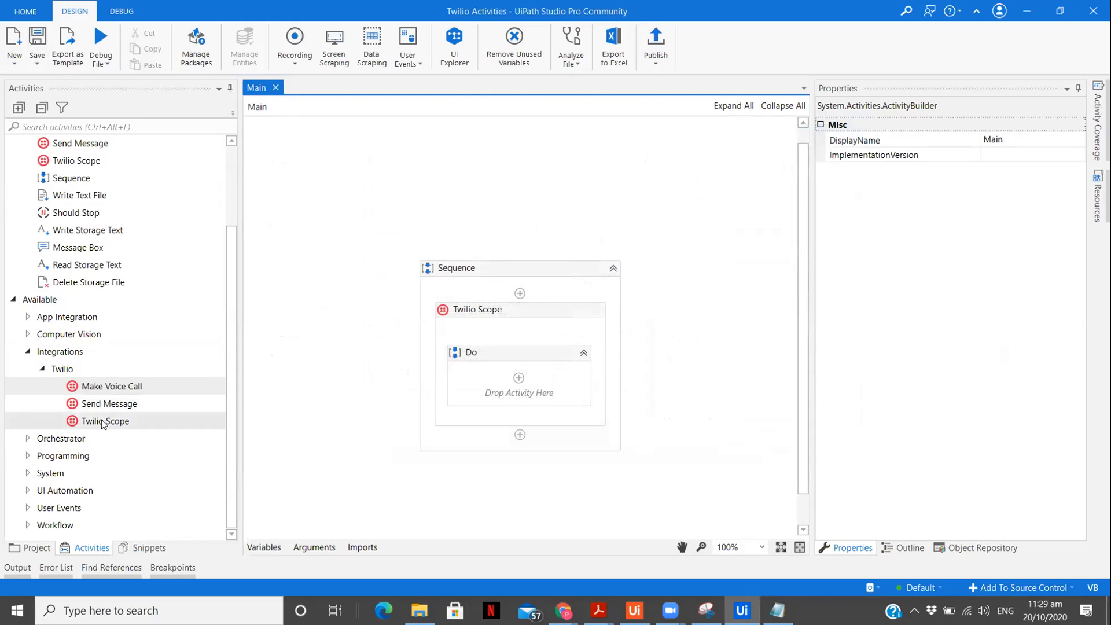
mouse_move(110, 387)
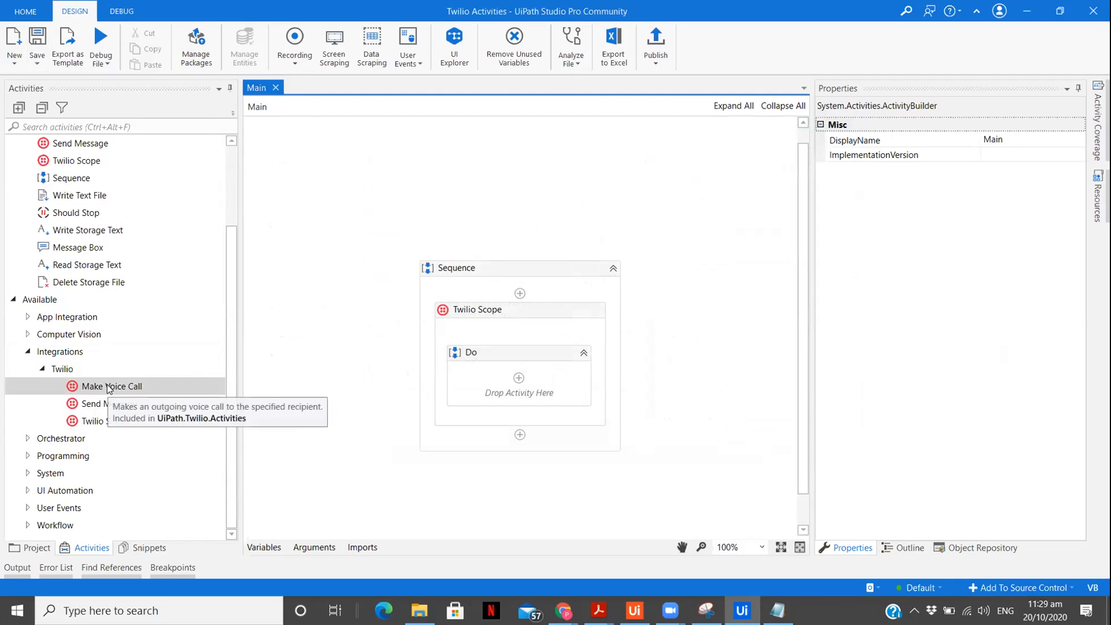
mouse_move(128, 421)
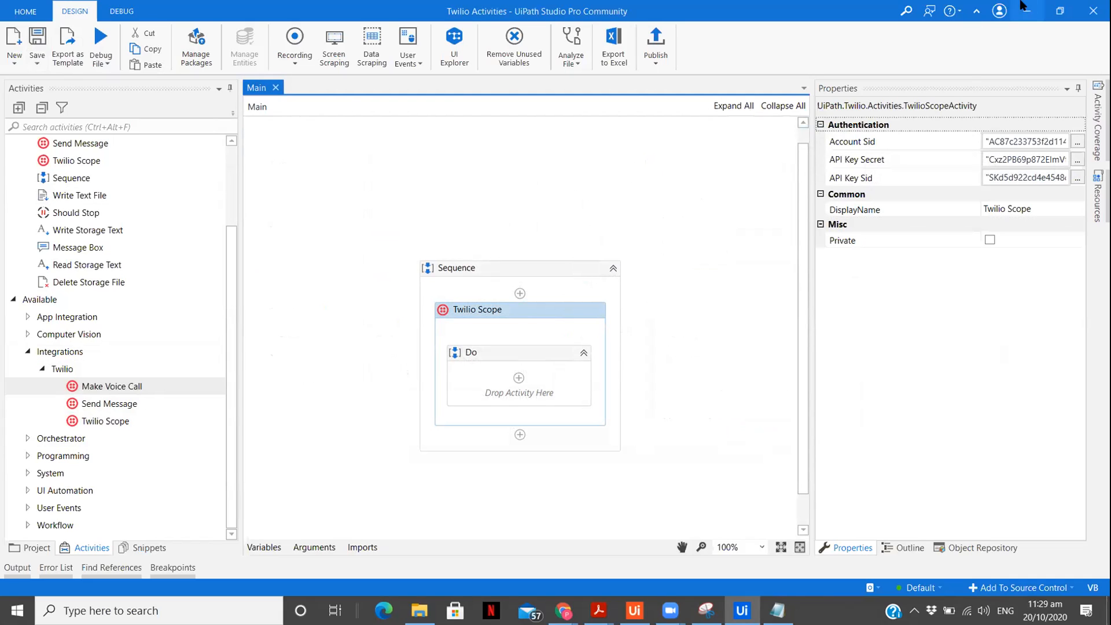
mouse_move(1026, 12)
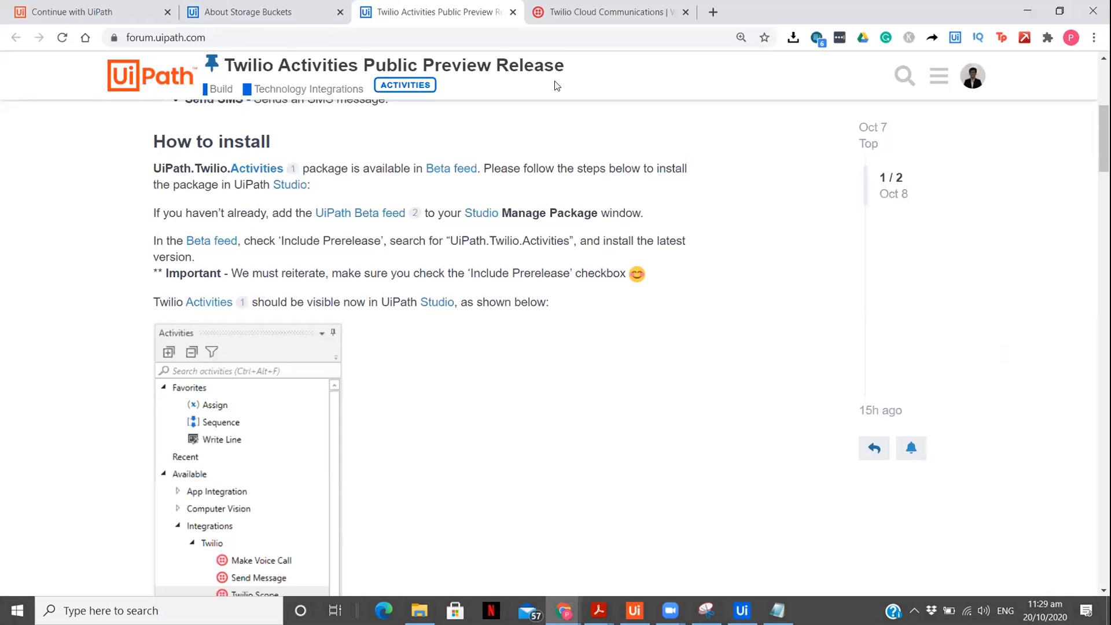
- Switch to the Twilio Console dashboard and dismiss its introductory banners
left_click(611, 12)
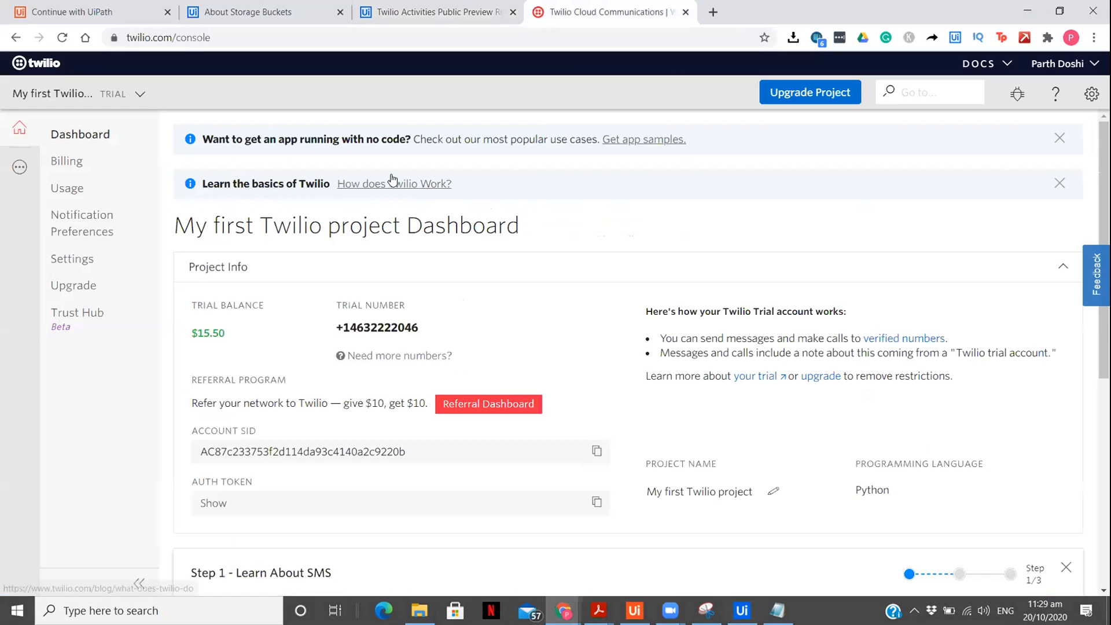
mouse_move(337, 116)
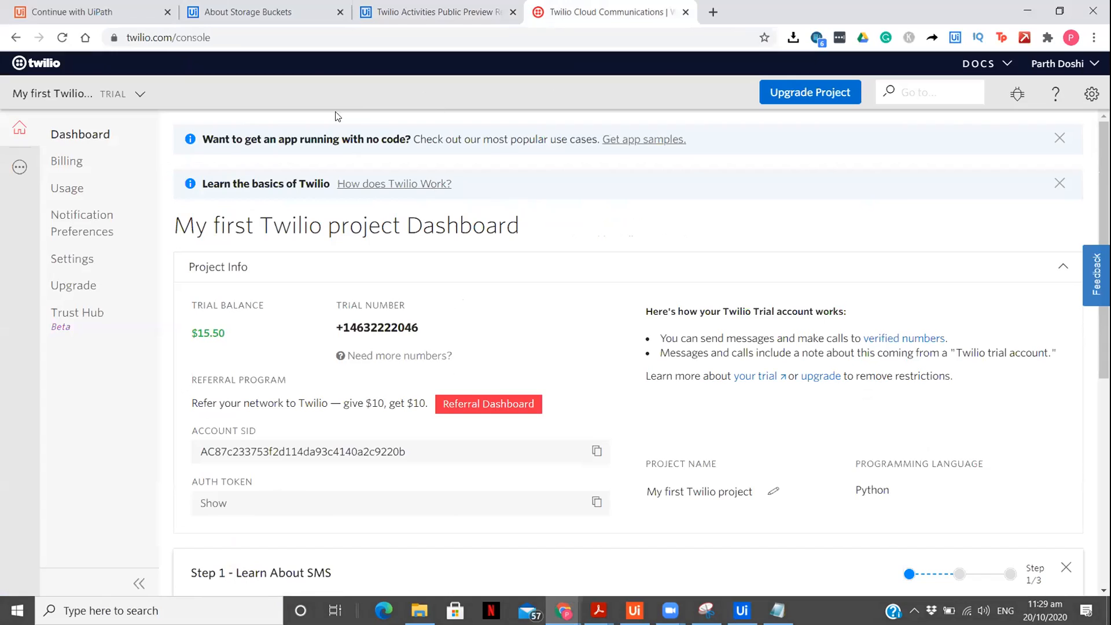
mouse_move(565, 277)
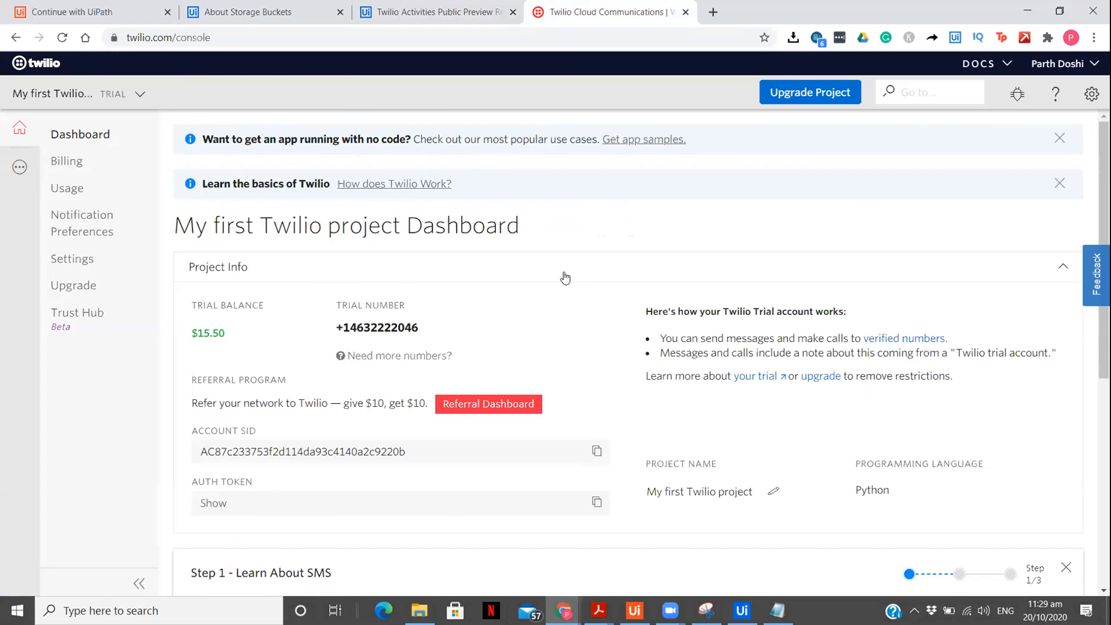
mouse_move(237, 420)
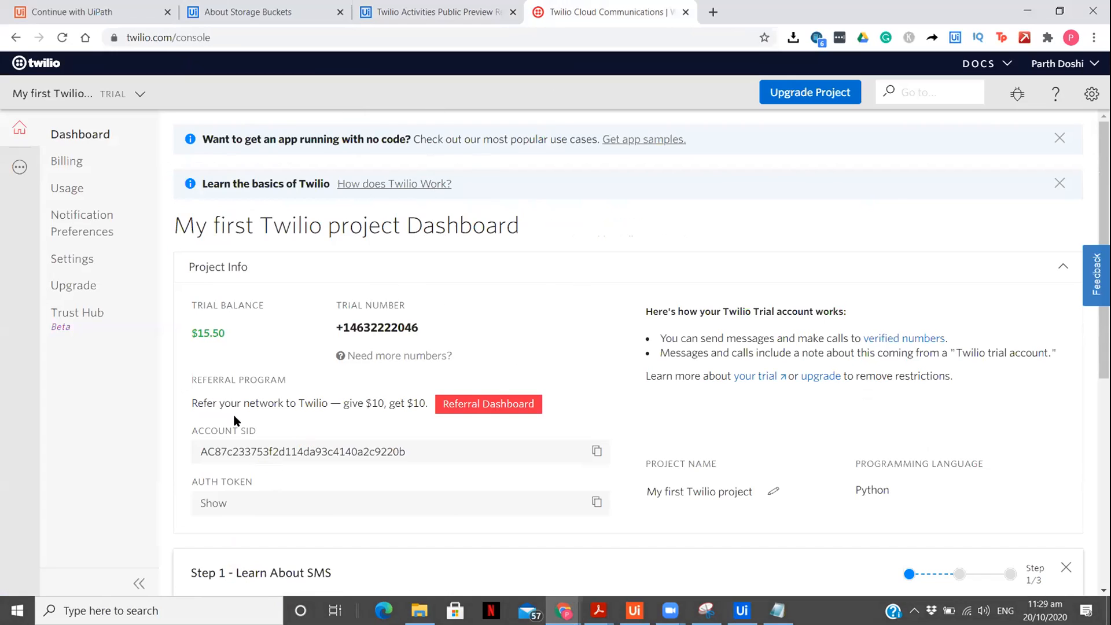
mouse_move(596, 452)
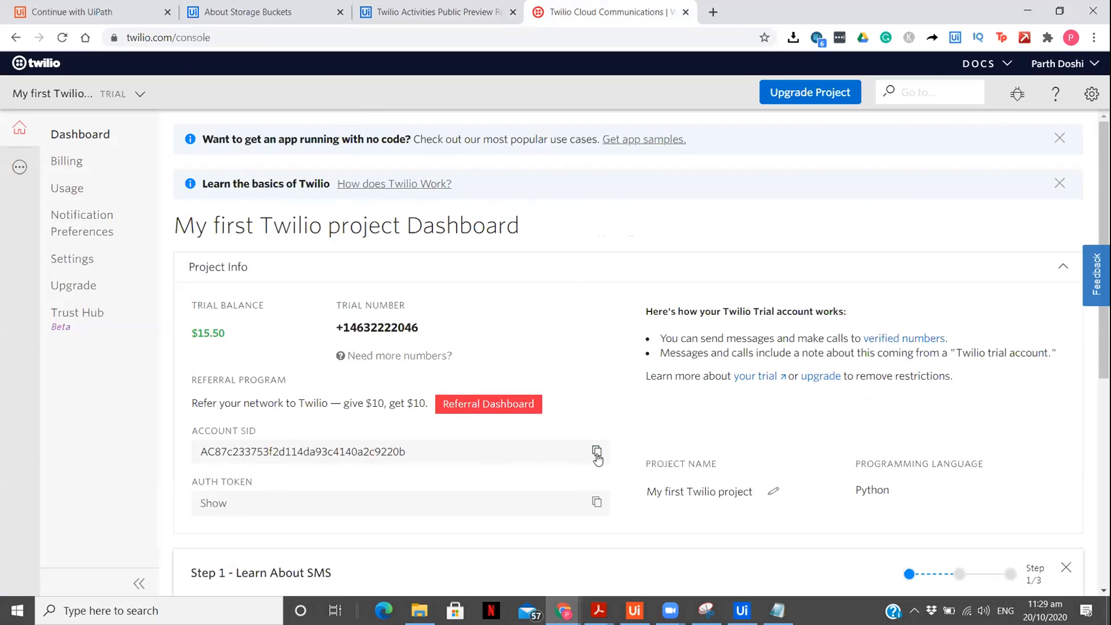
mouse_move(480, 312)
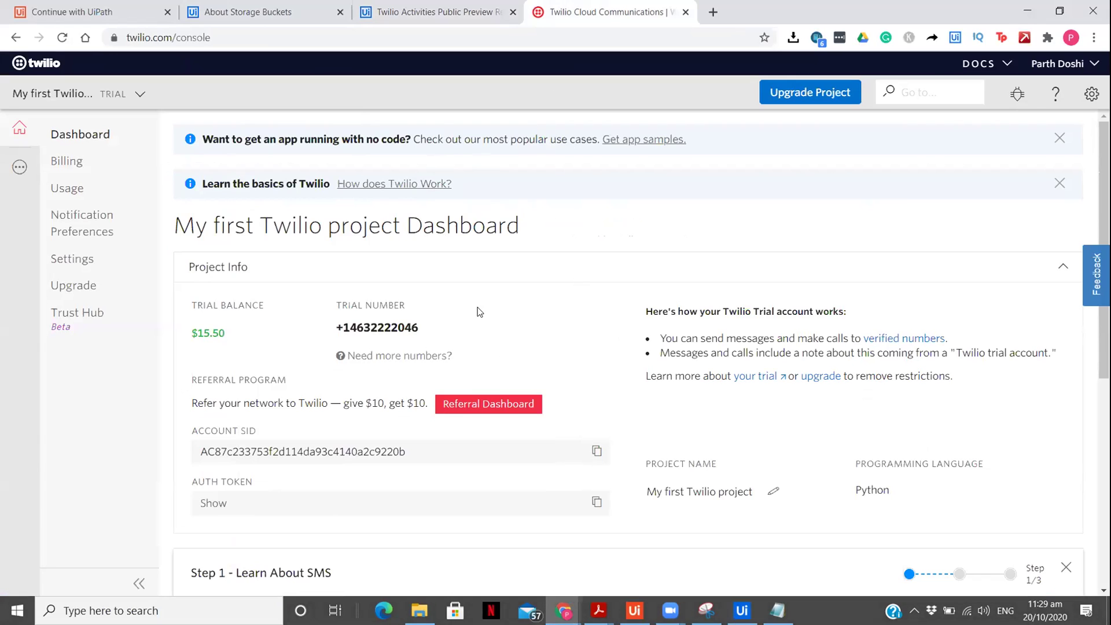
mouse_move(344, 319)
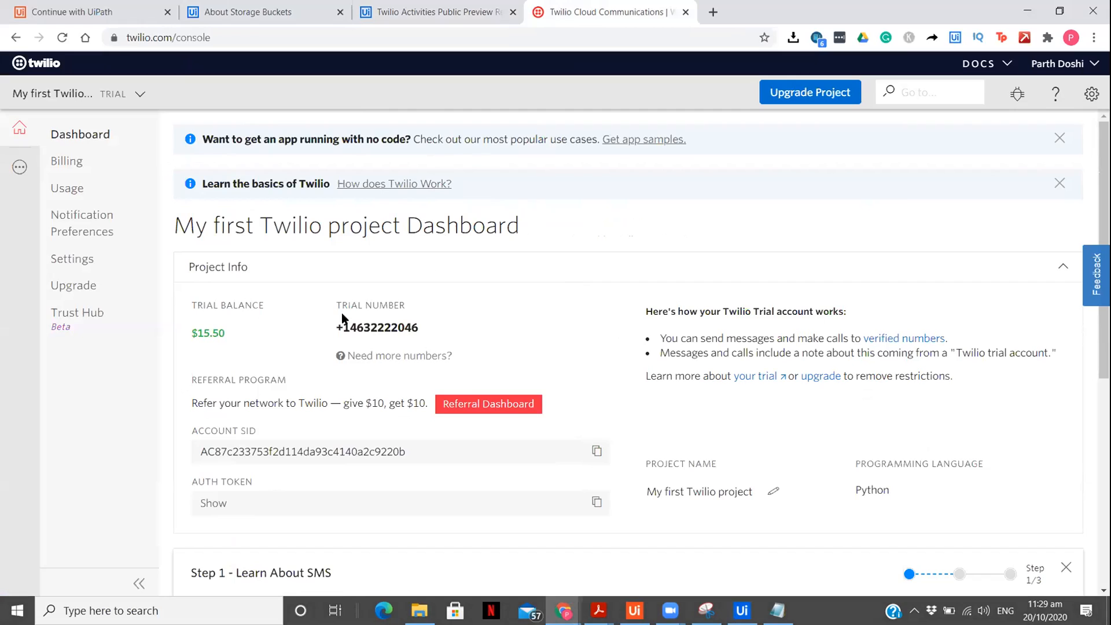
mouse_move(336, 306)
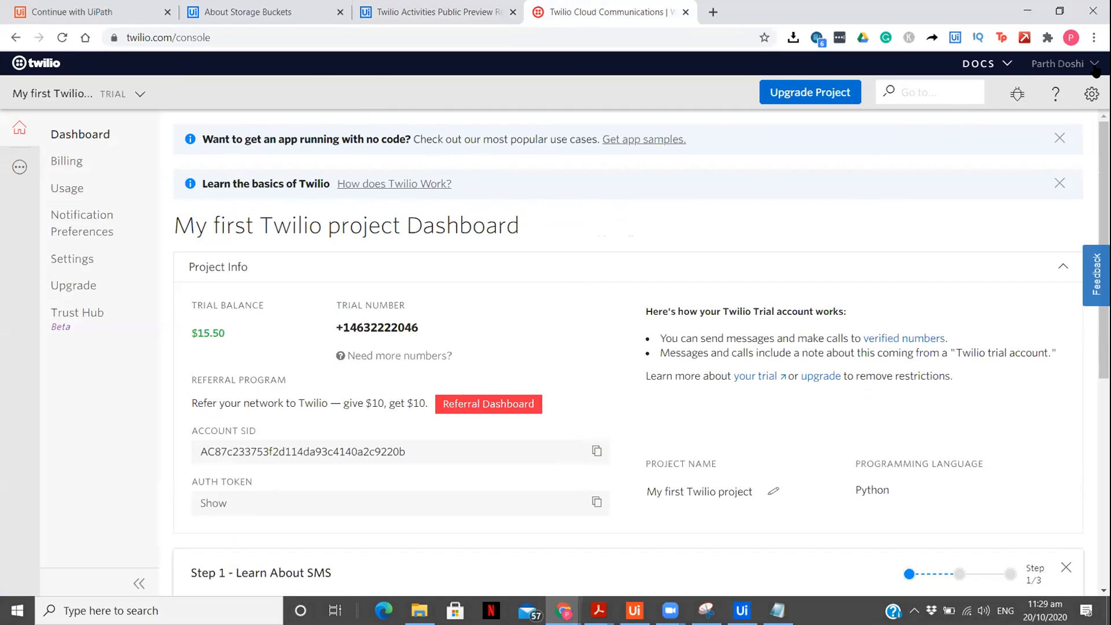
left_click(1060, 64)
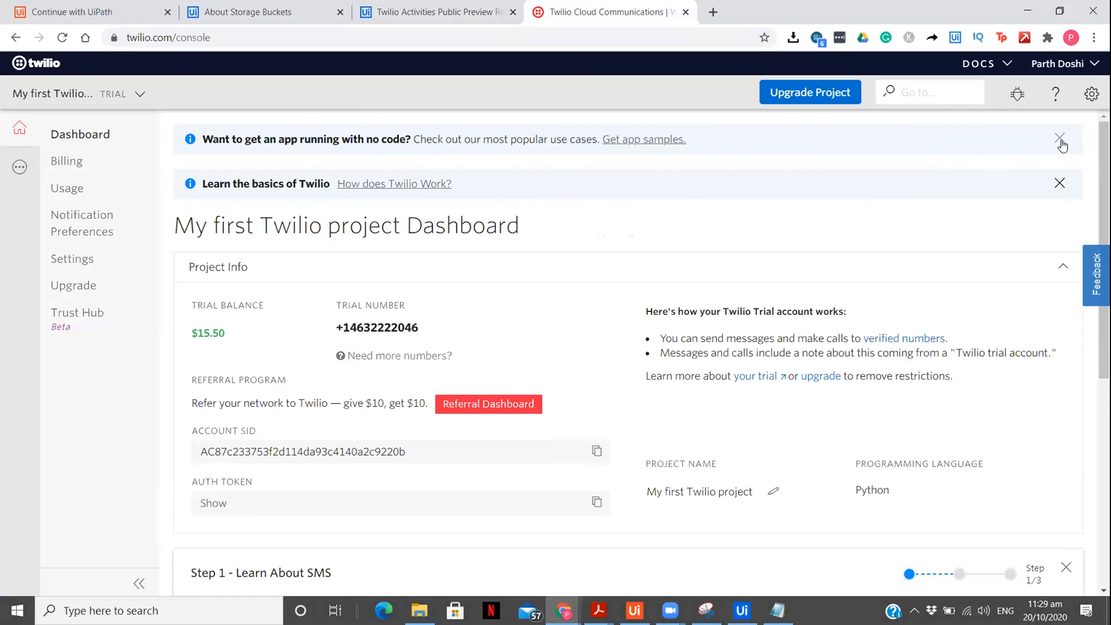
left_click(1059, 138)
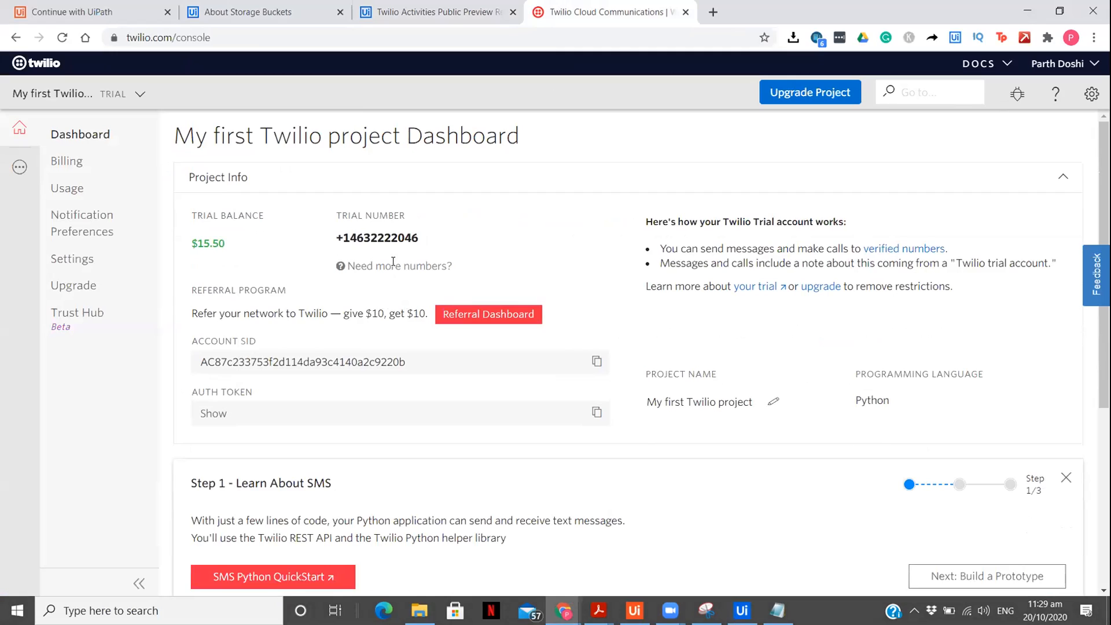
mouse_move(543, 249)
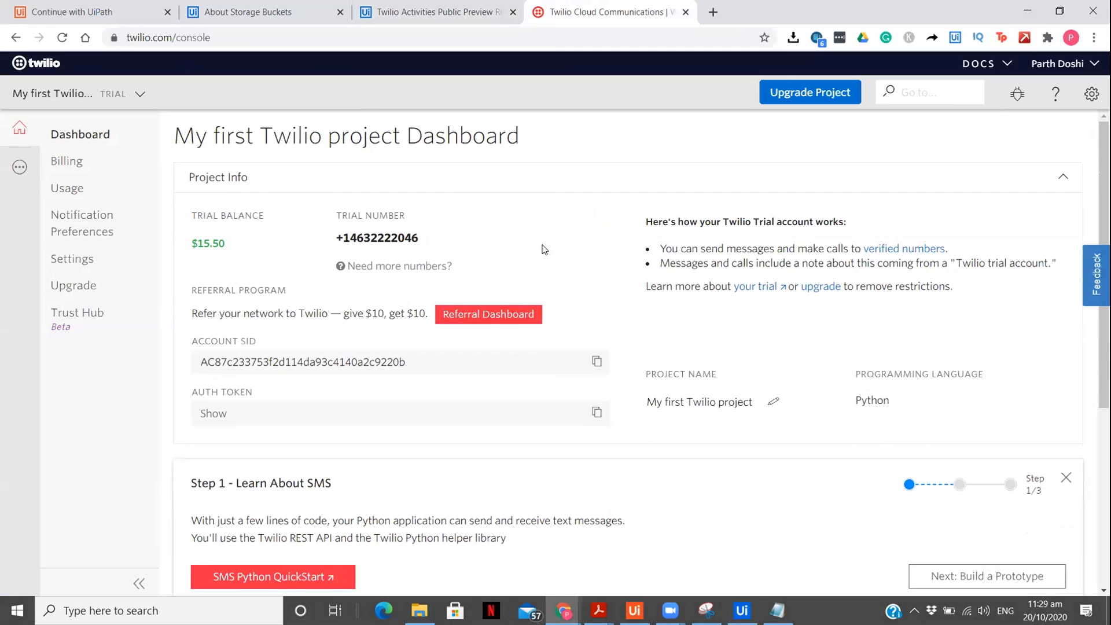
mouse_move(534, 246)
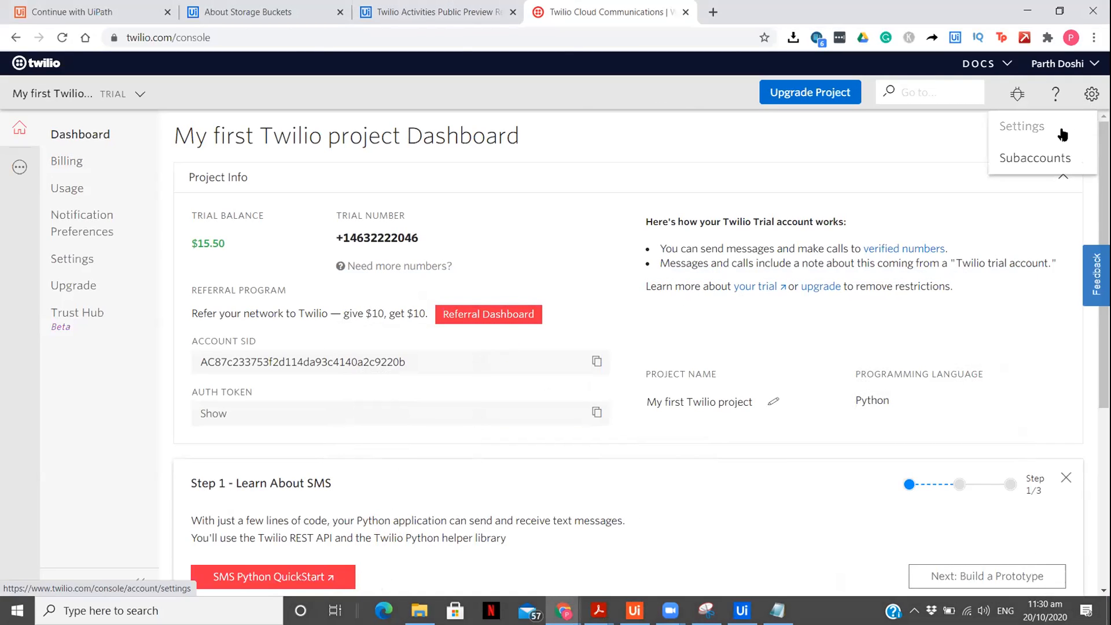
left_click(1021, 127)
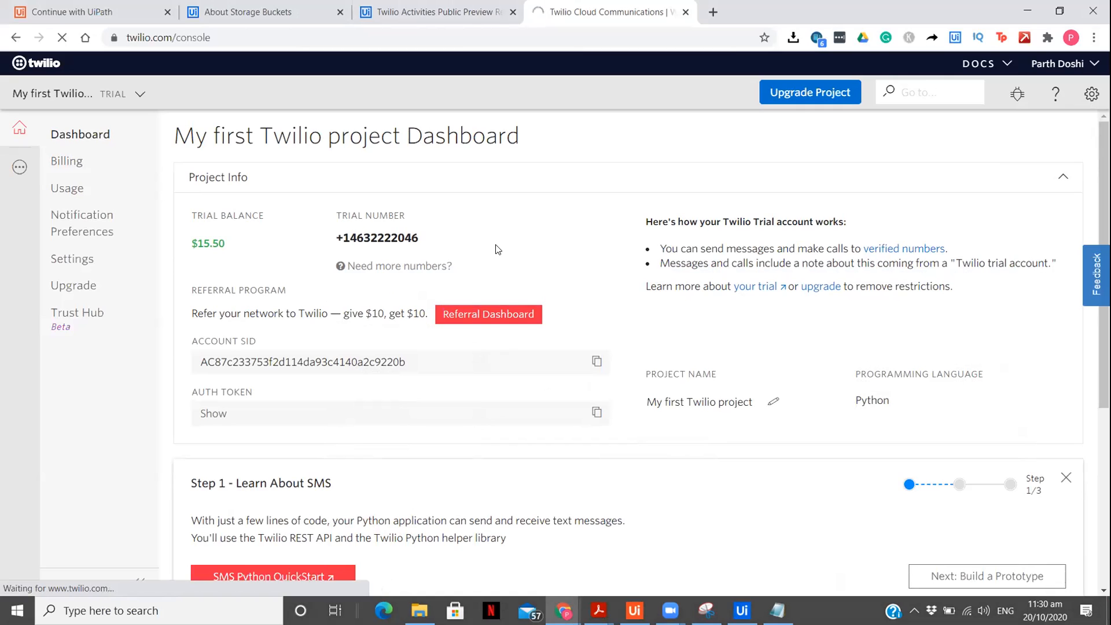
left_click(72, 258)
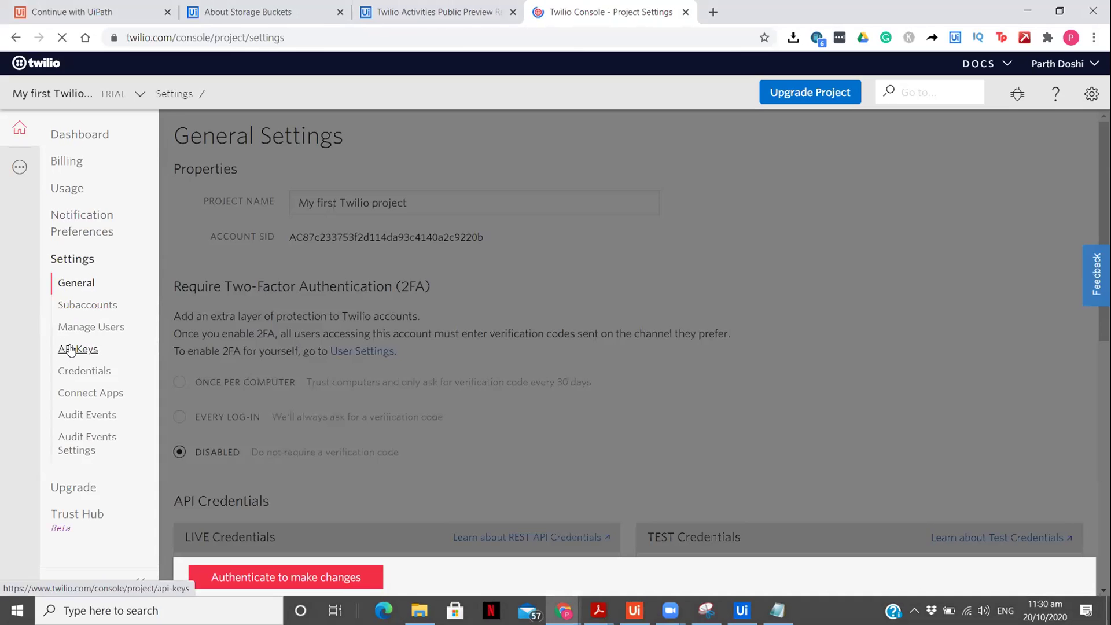
left_click(78, 349)
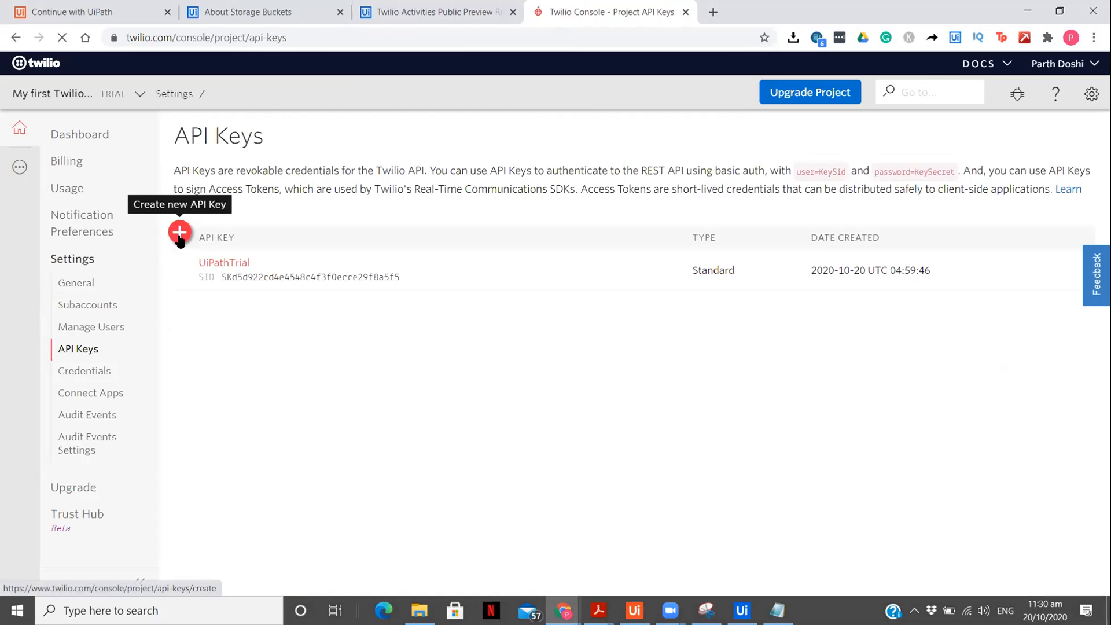
left_click(180, 232)
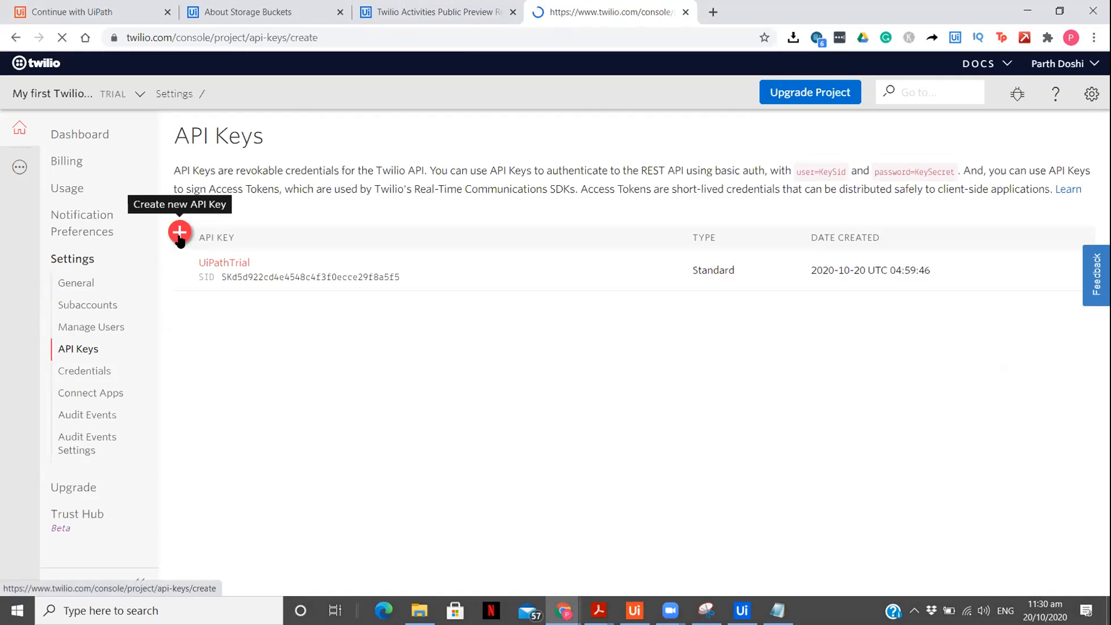
left_click(180, 232)
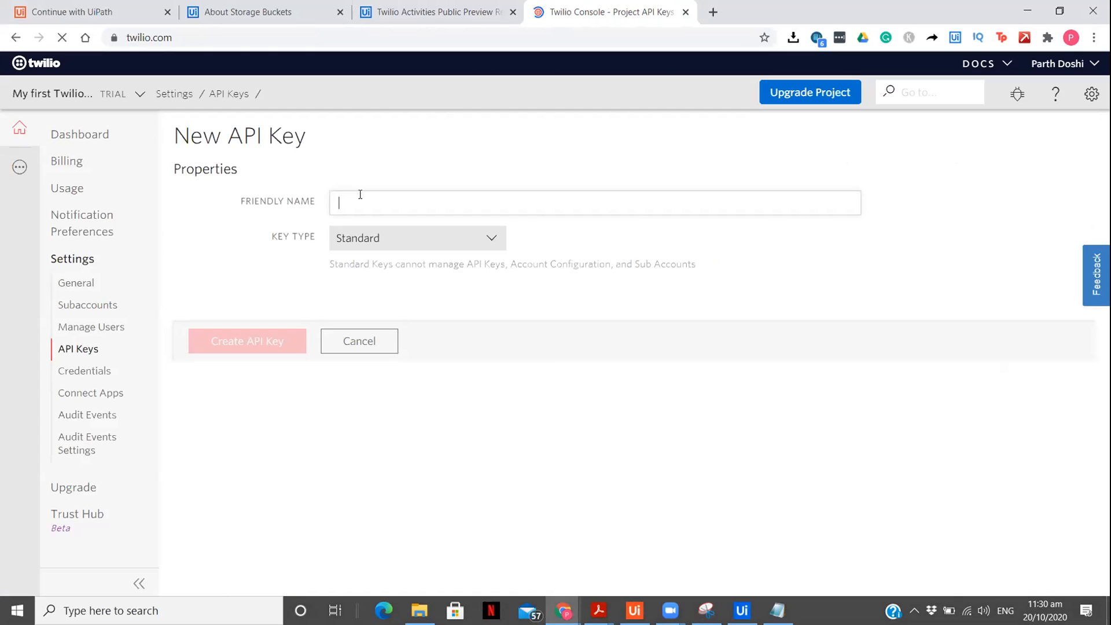
left_click(417, 238)
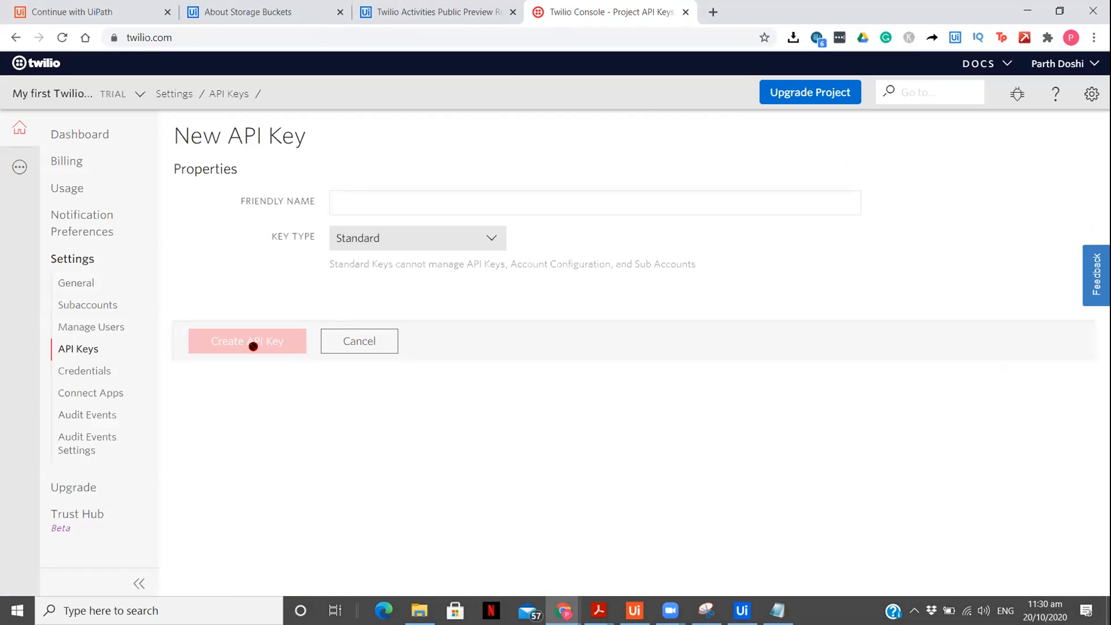
mouse_move(672, 558)
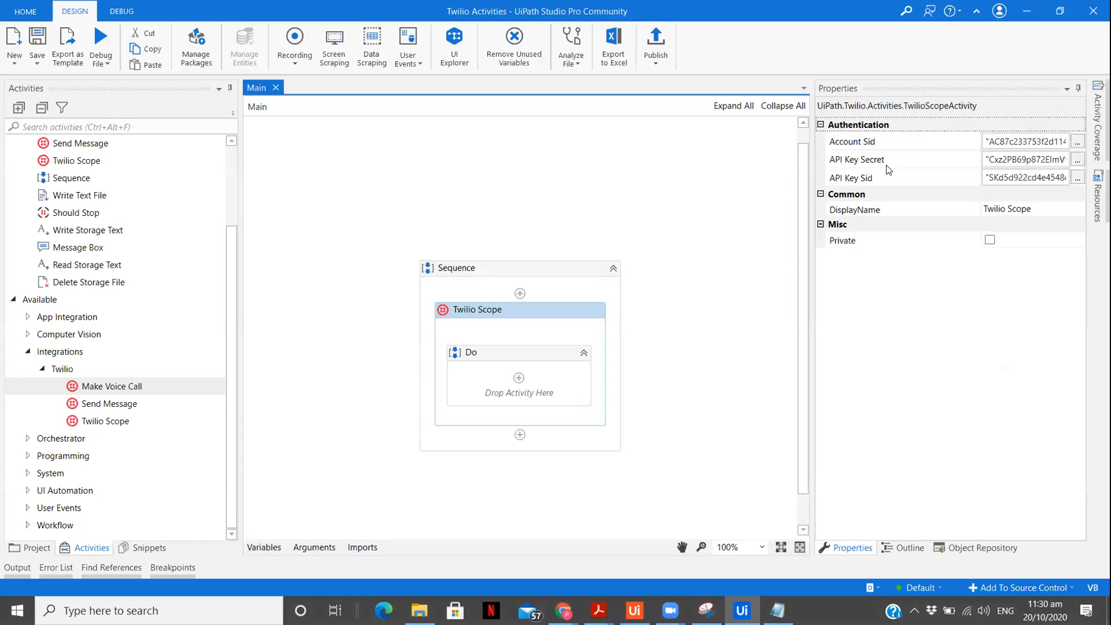
mouse_move(1018, 15)
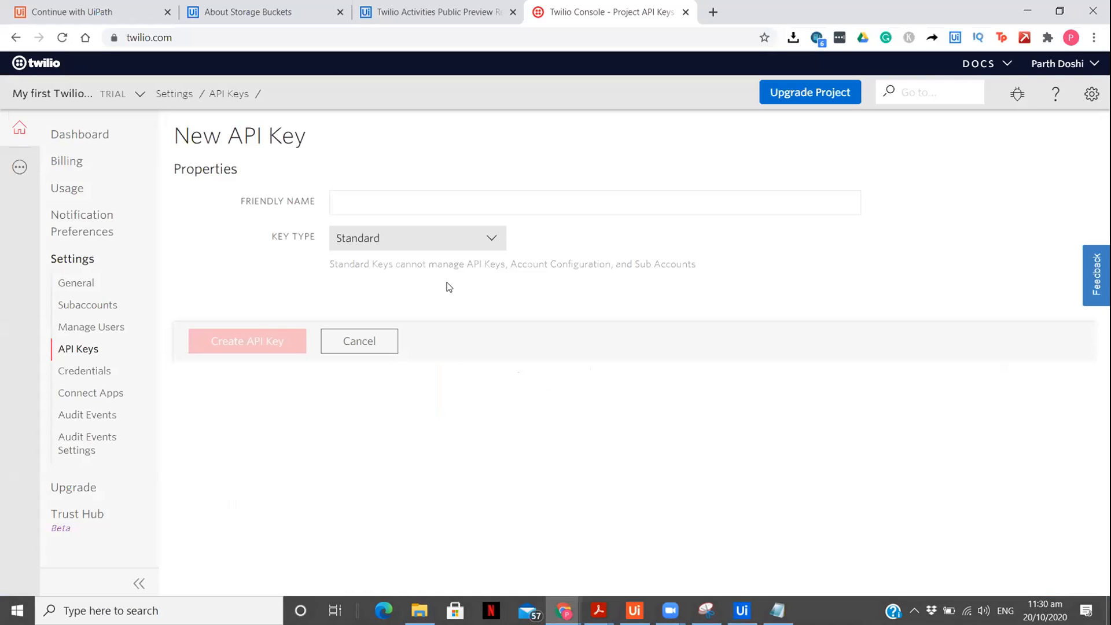
mouse_move(706, 528)
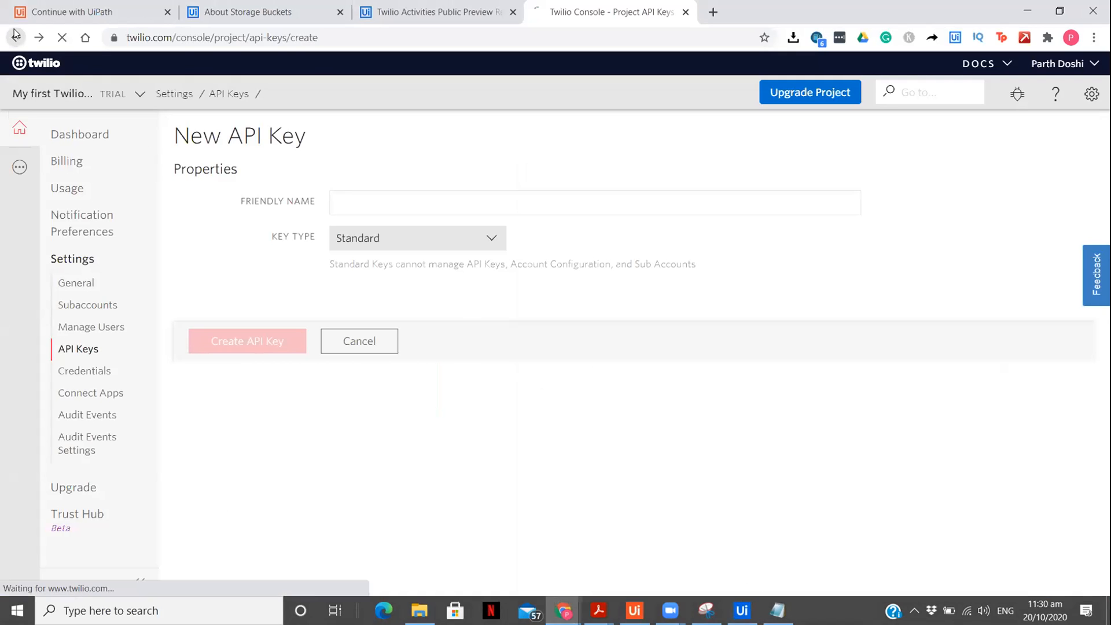
left_click(18, 36)
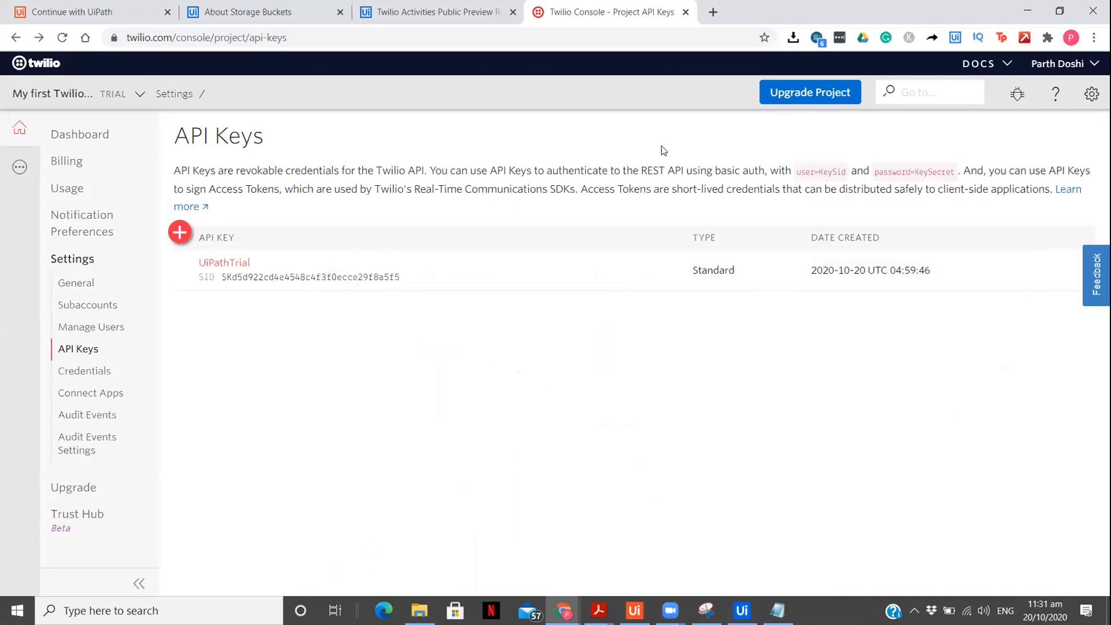
mouse_move(640, 358)
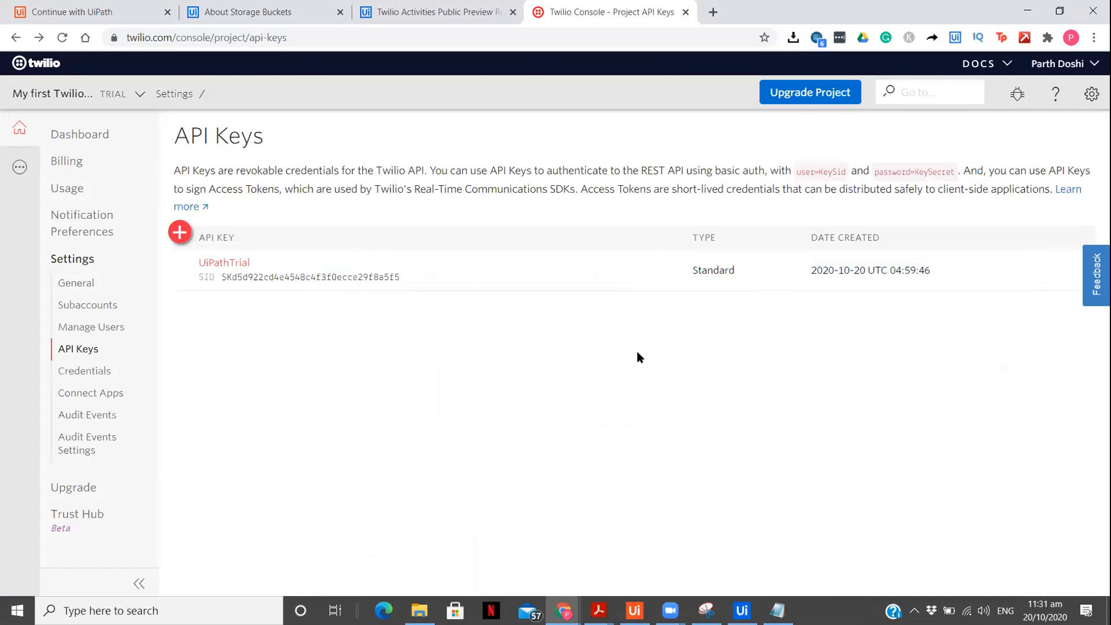
mouse_move(744, 585)
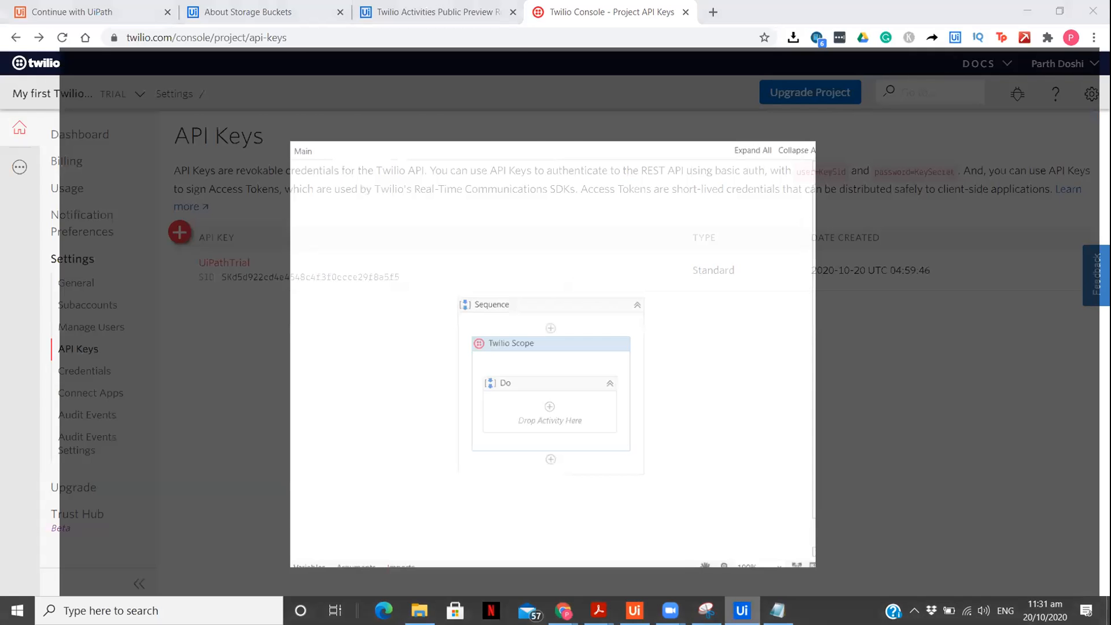
- Drop Send Message into the Twilio Scope's Do container, then revisit the Twilio dashboard
left_click(742, 610)
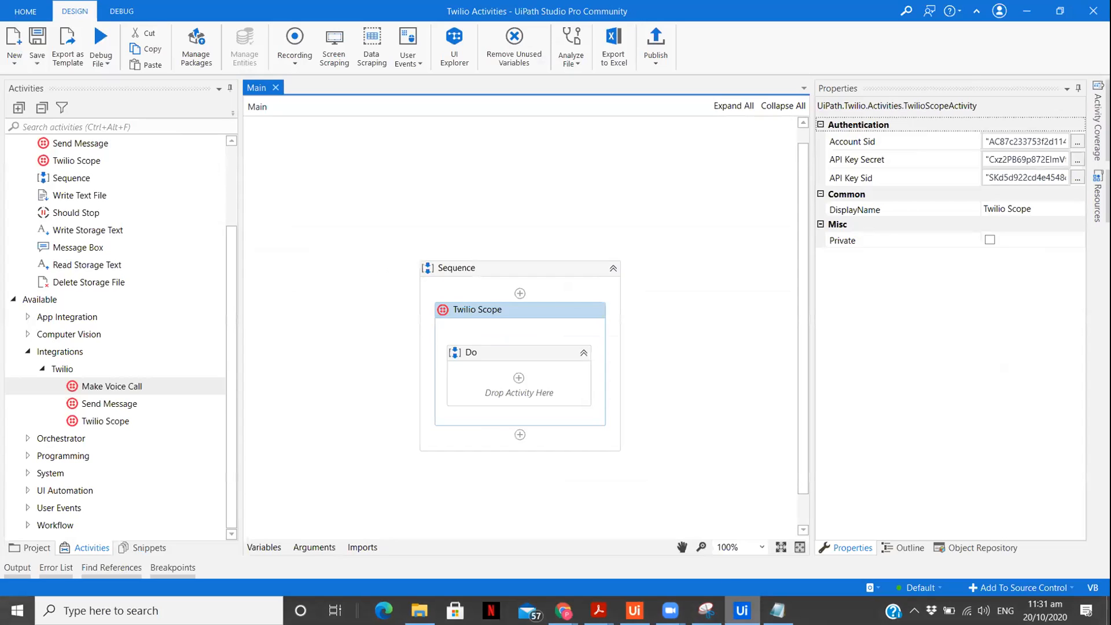
mouse_move(602, 328)
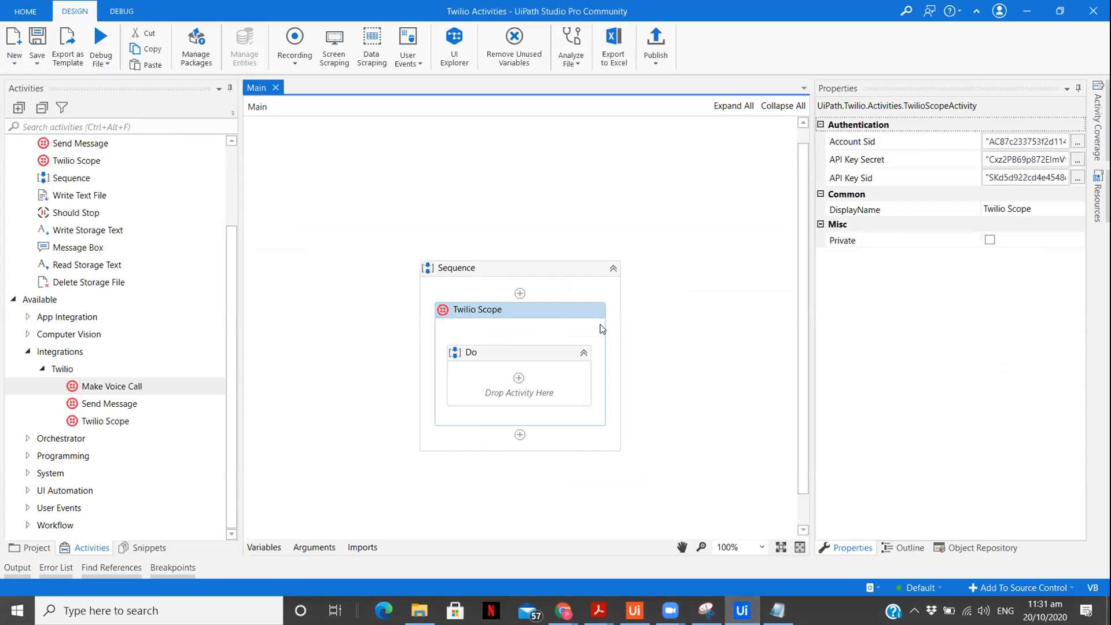
mouse_move(562, 317)
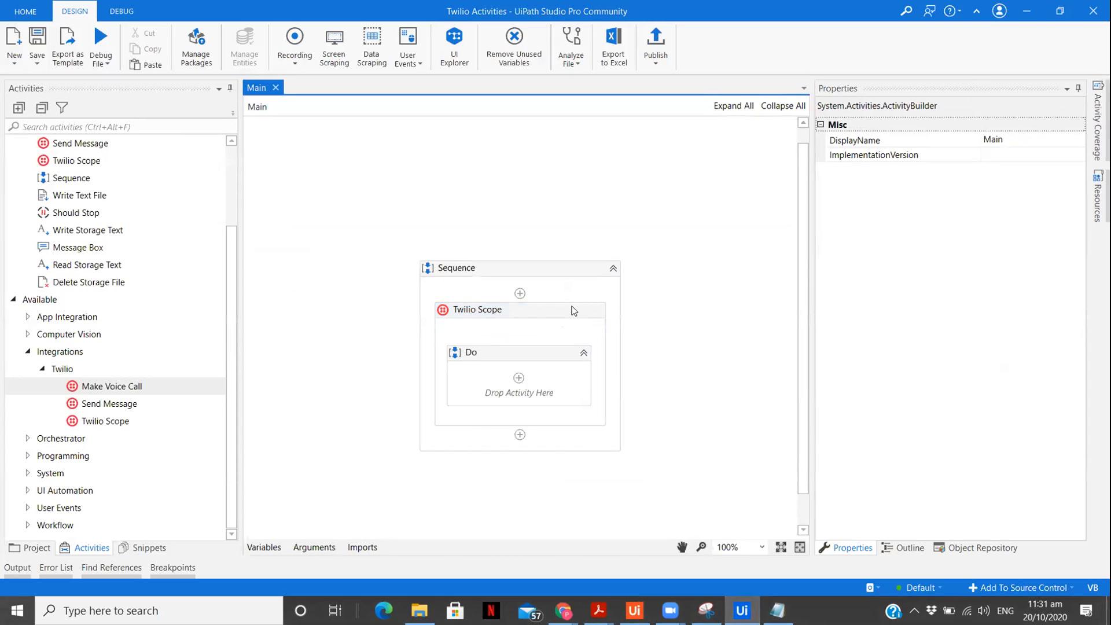
left_click(477, 310)
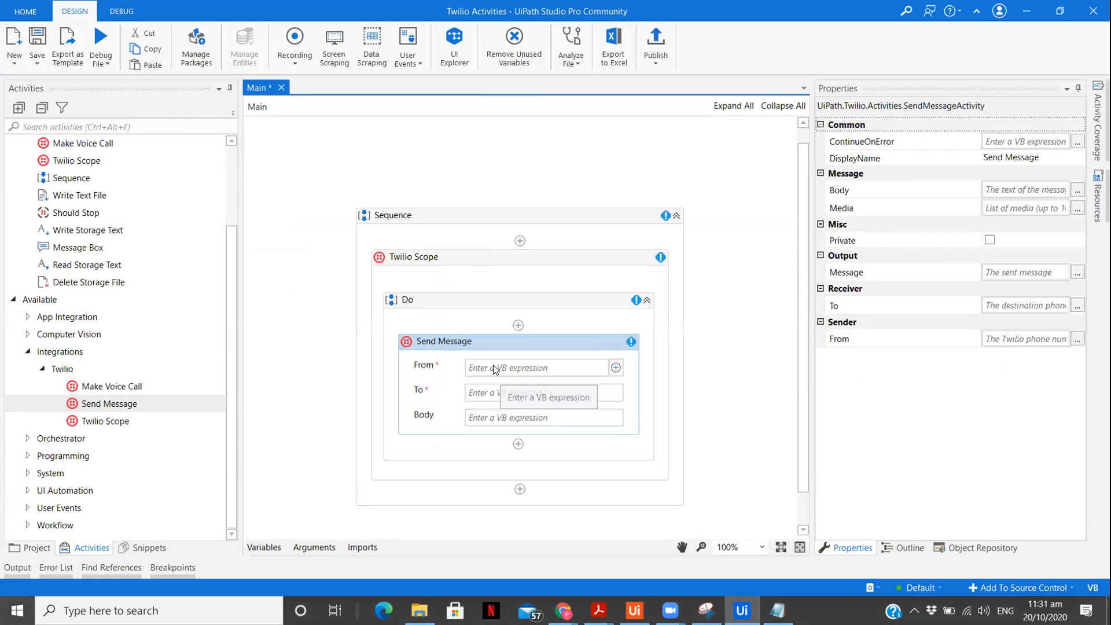
left_click(538, 367)
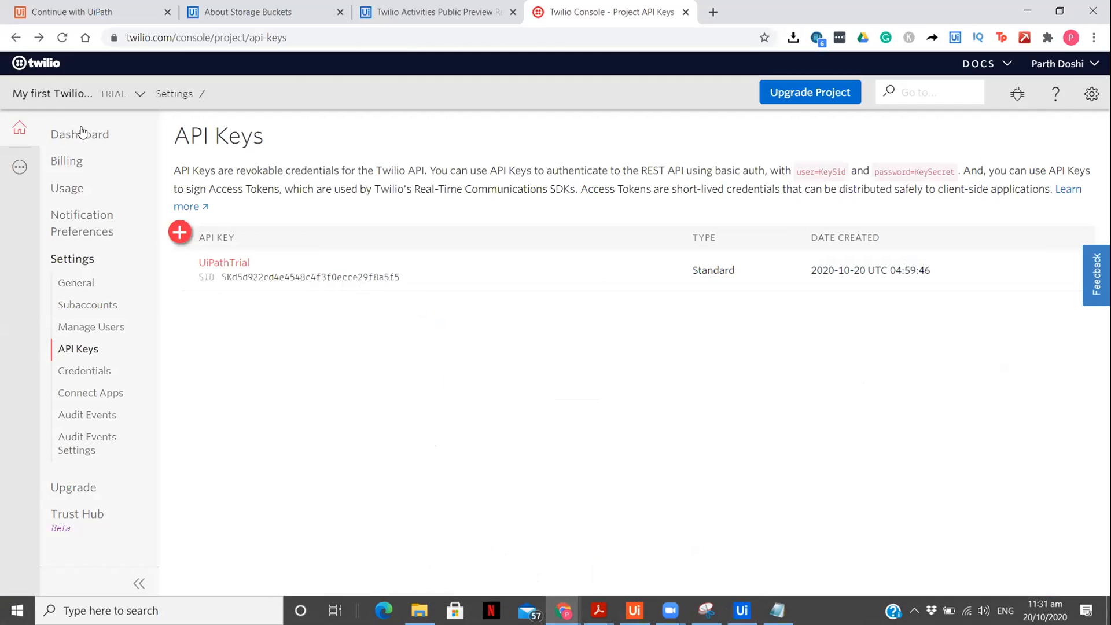
left_click(79, 134)
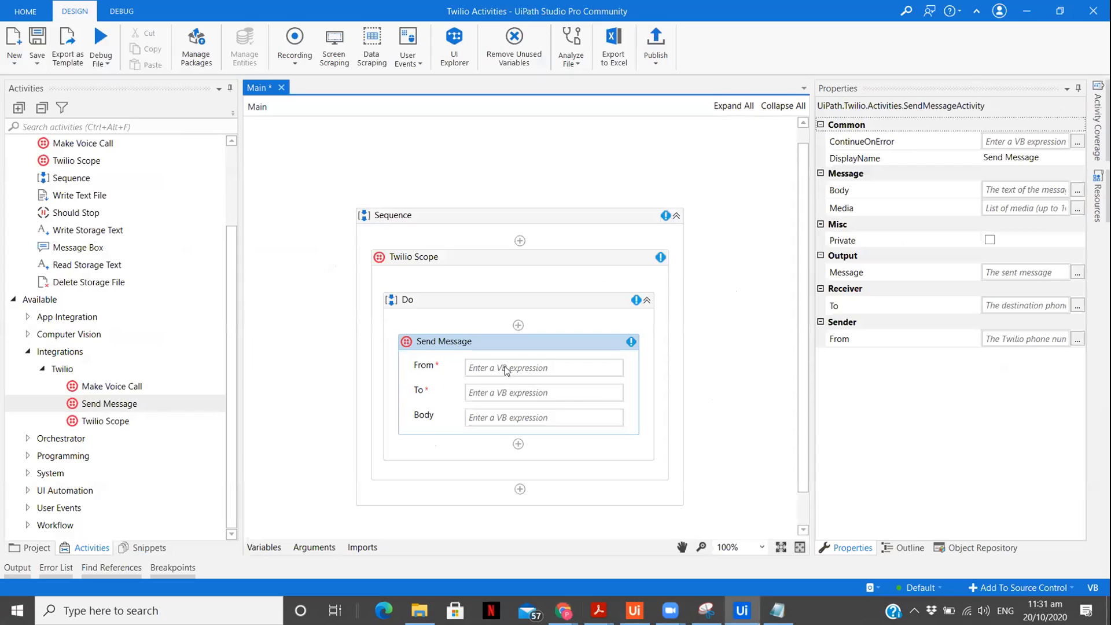
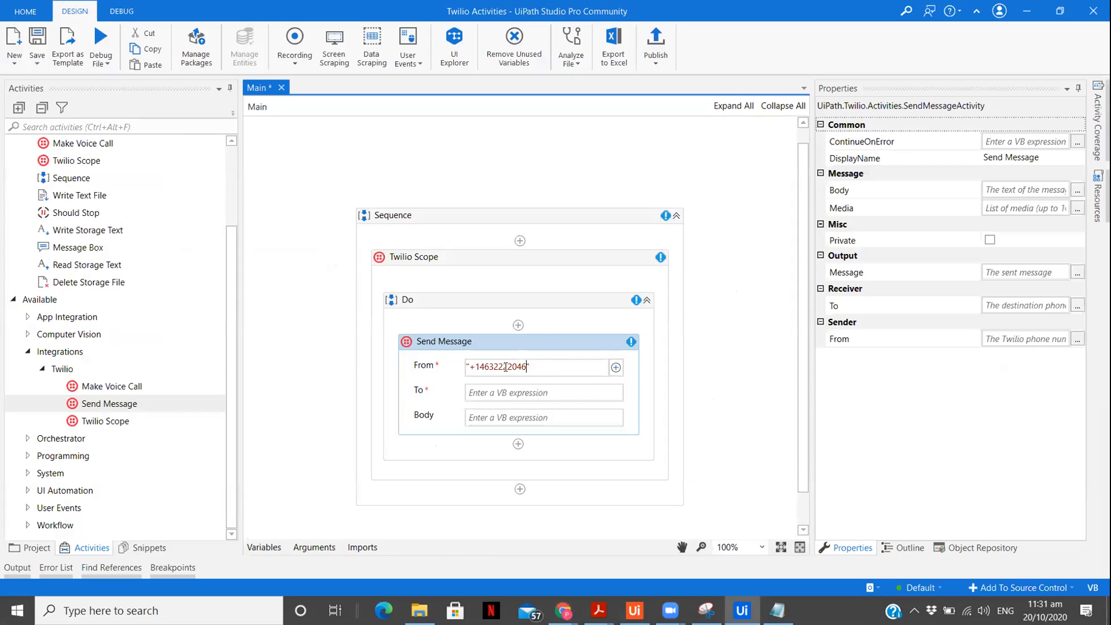
left_click(538, 392)
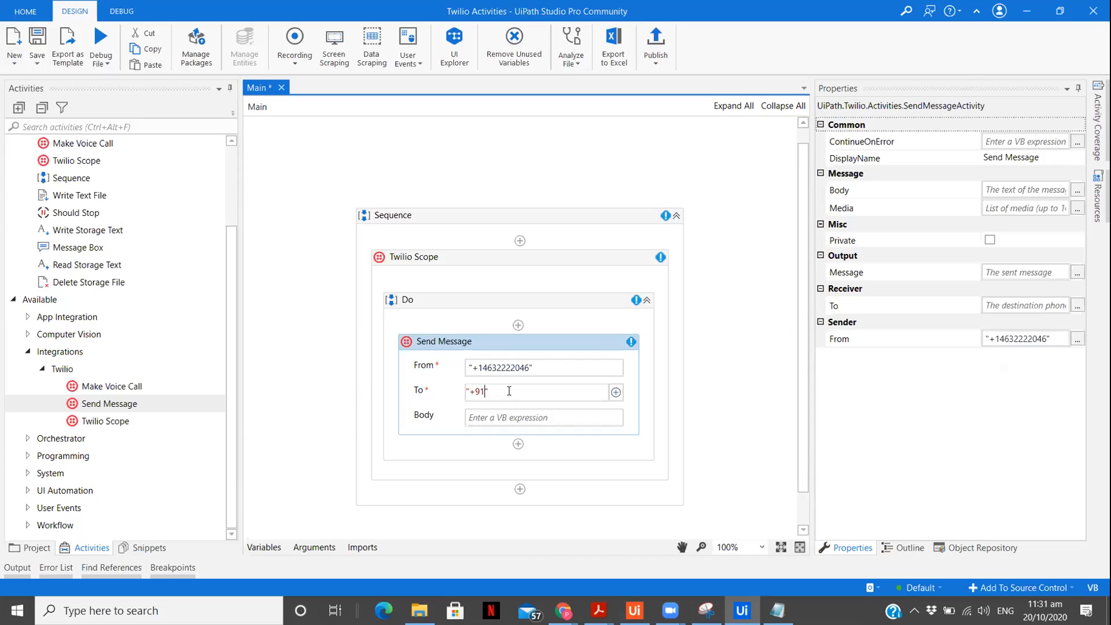
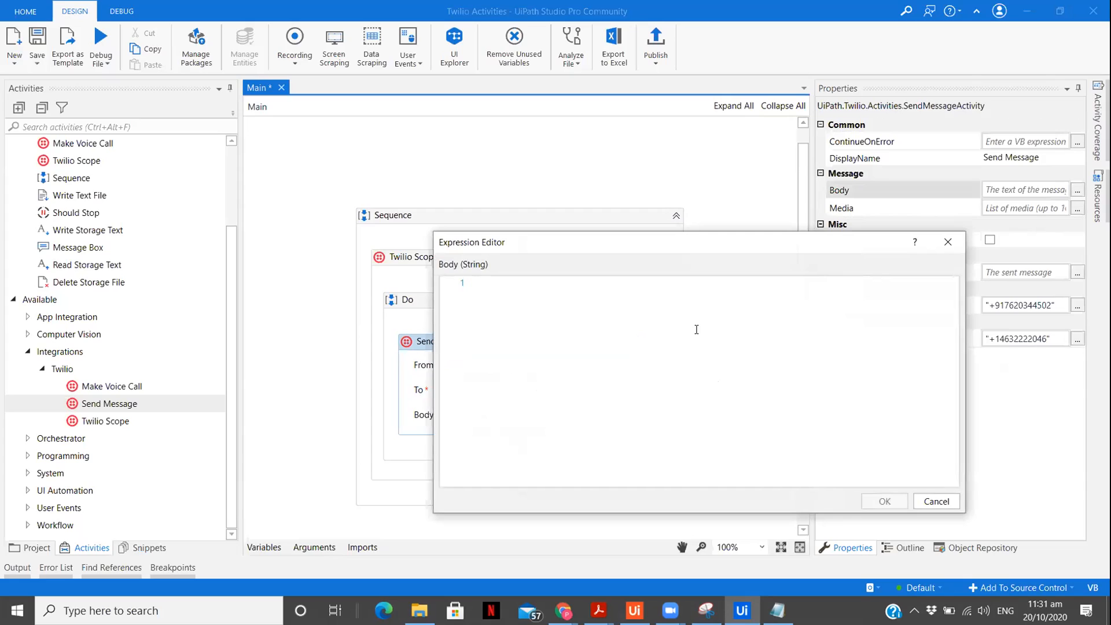
- Write a quoted Body saying it's sent from UiPath via Twilio and is really amazing
type("\"Hello1 Sending this message from UiPath using Send")
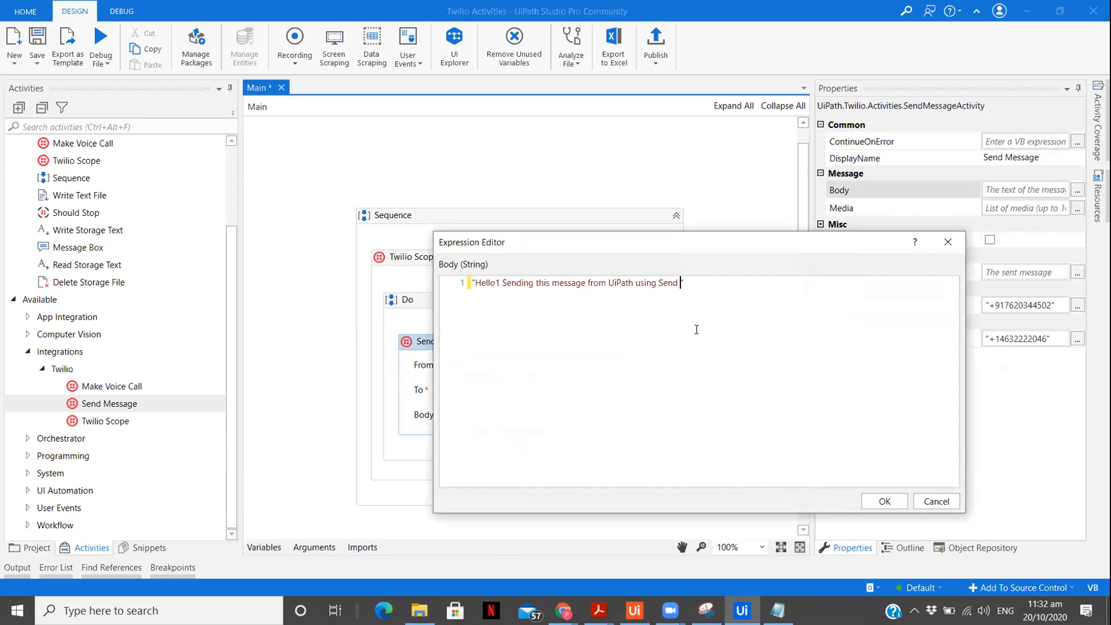
type("Message Activitiy of")
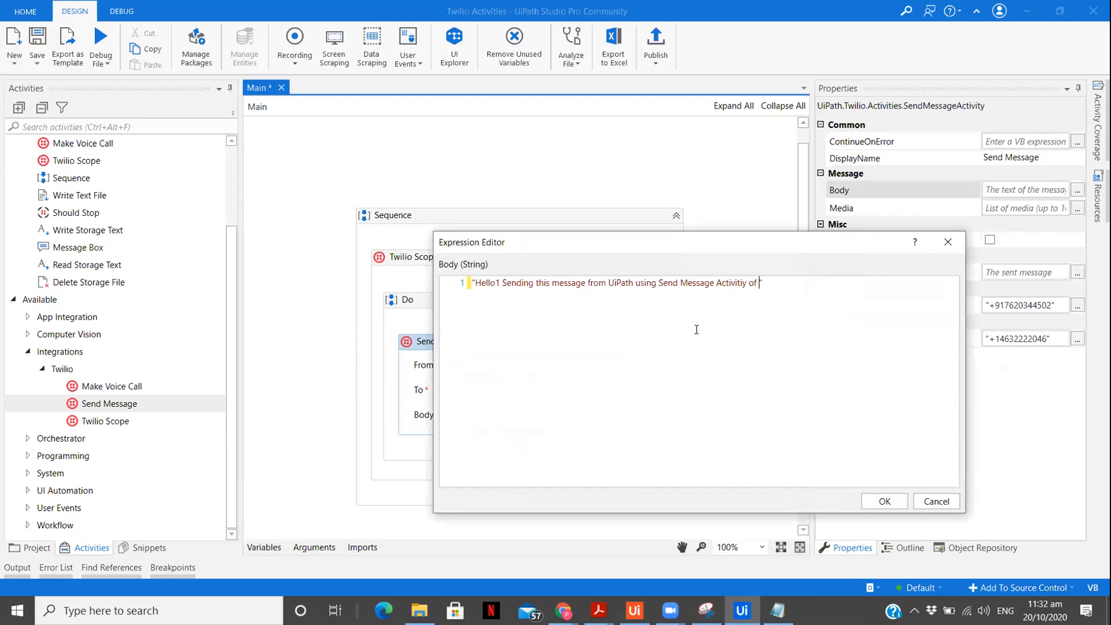
type("Twilio this")
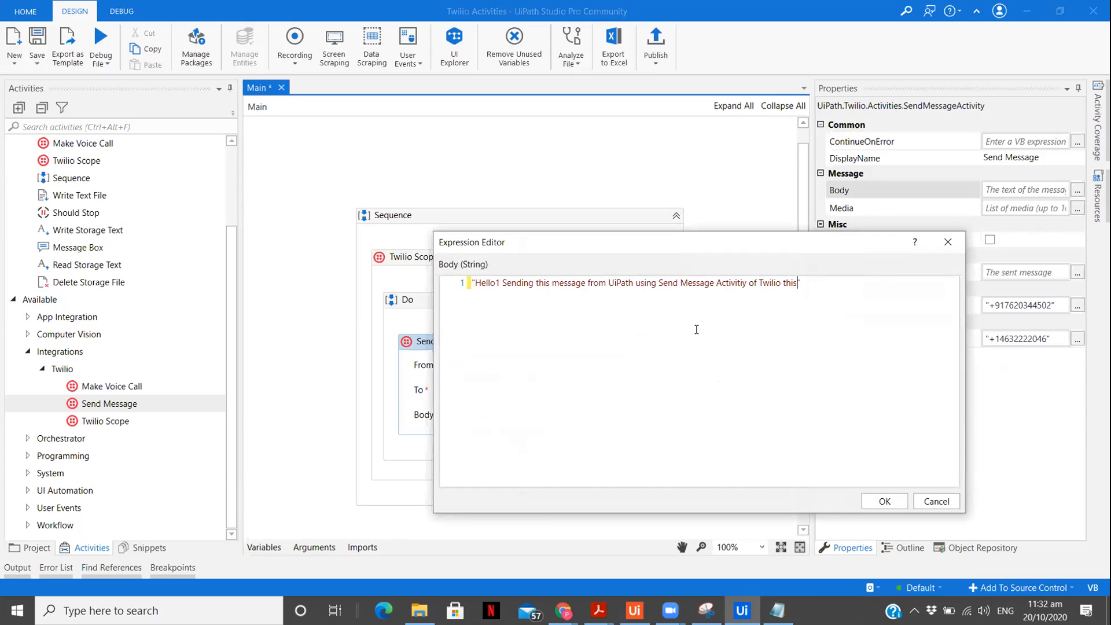
type("is really")
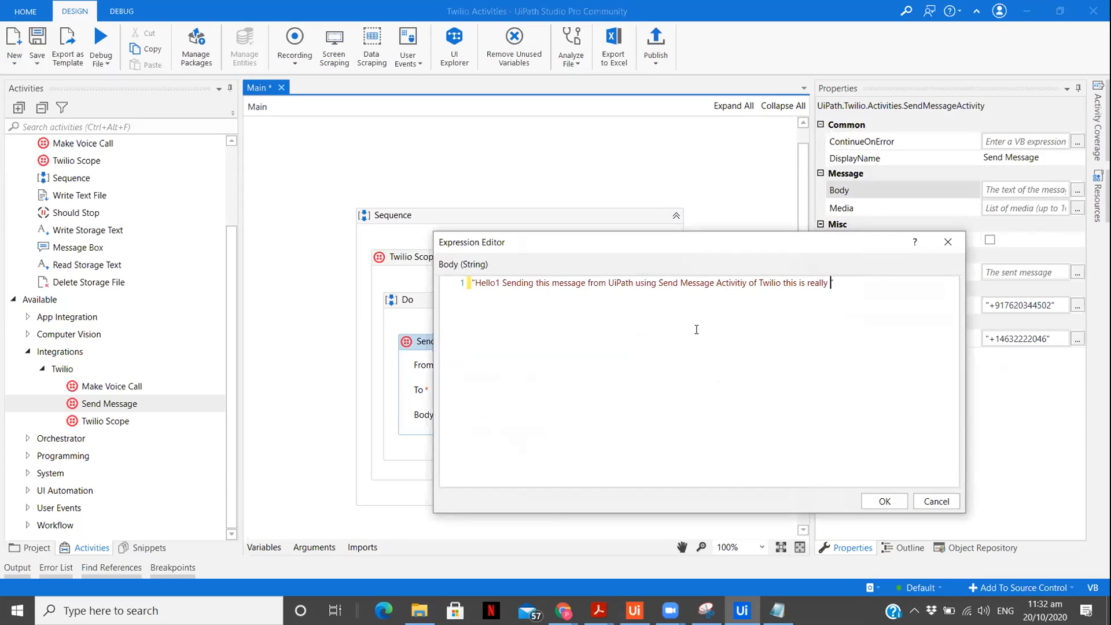
type("amazing")
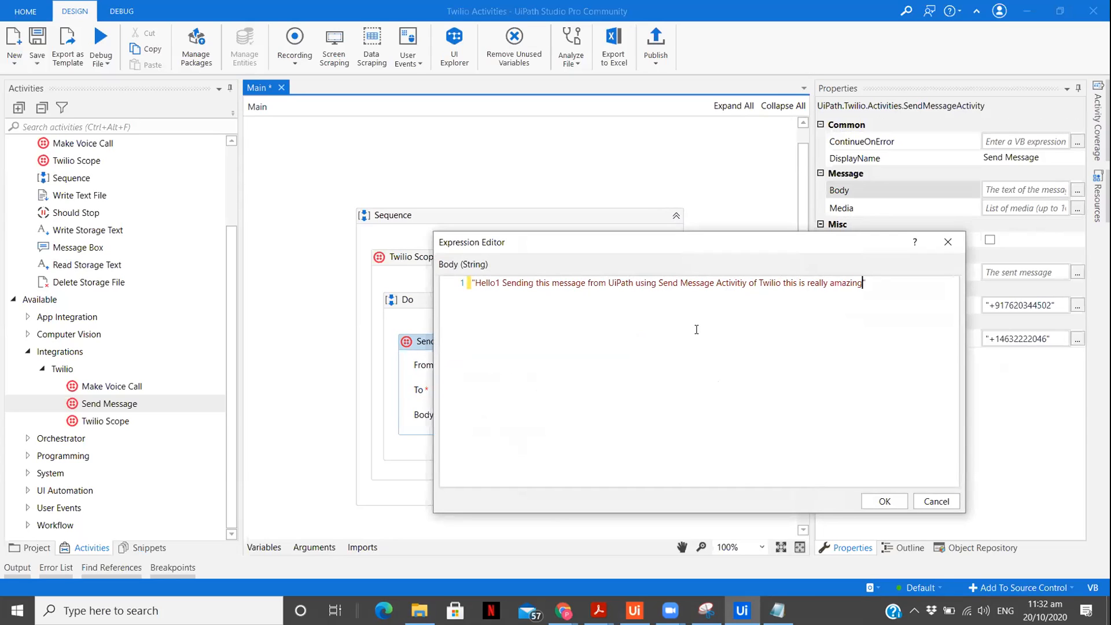
left_click(884, 502)
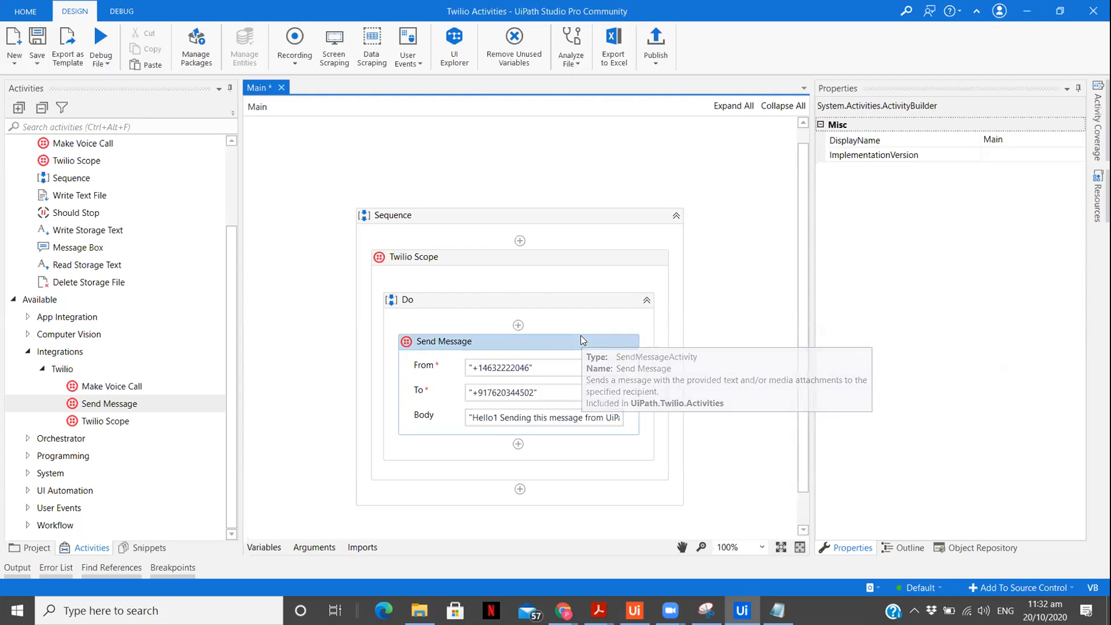
- Leave the Send Message Media list empty and save the workflow
left_click(467, 342)
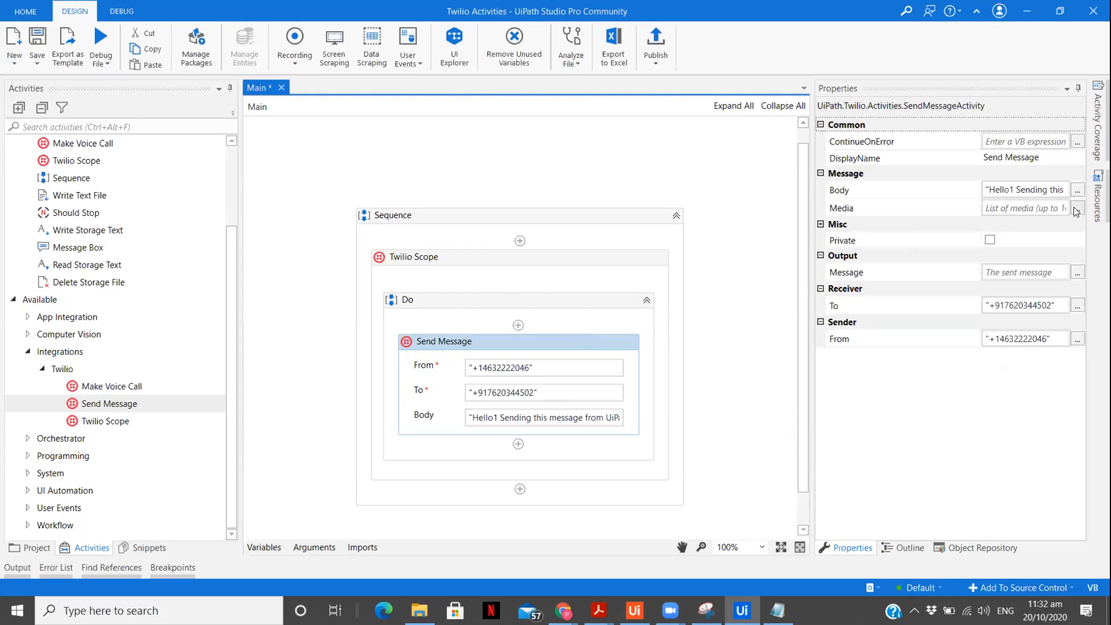
left_click(1078, 207)
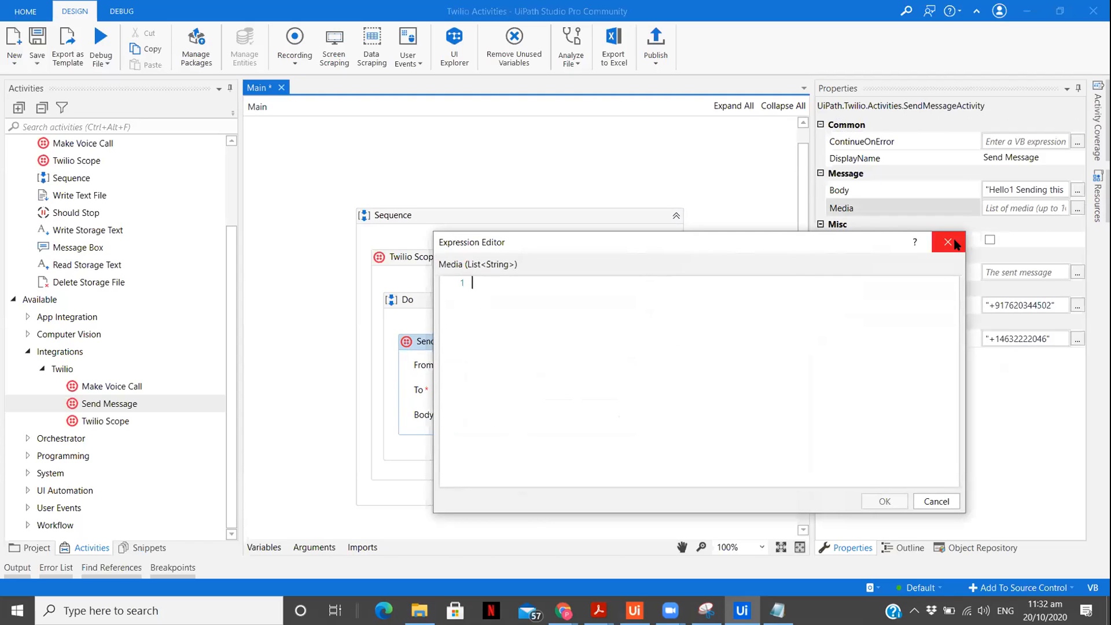
left_click(948, 242)
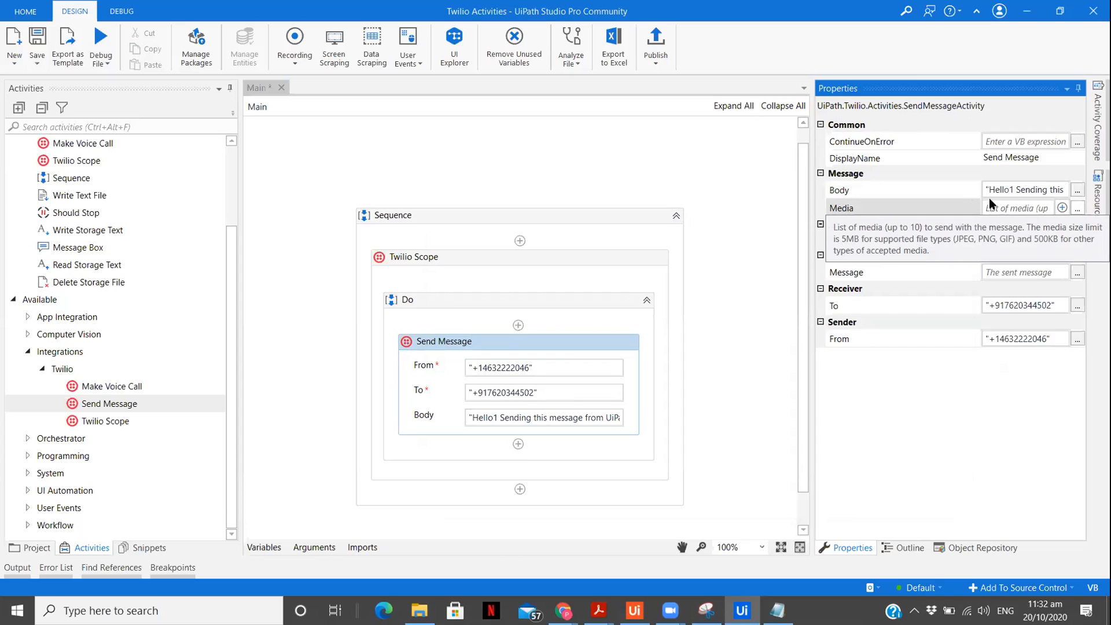
left_click(607, 333)
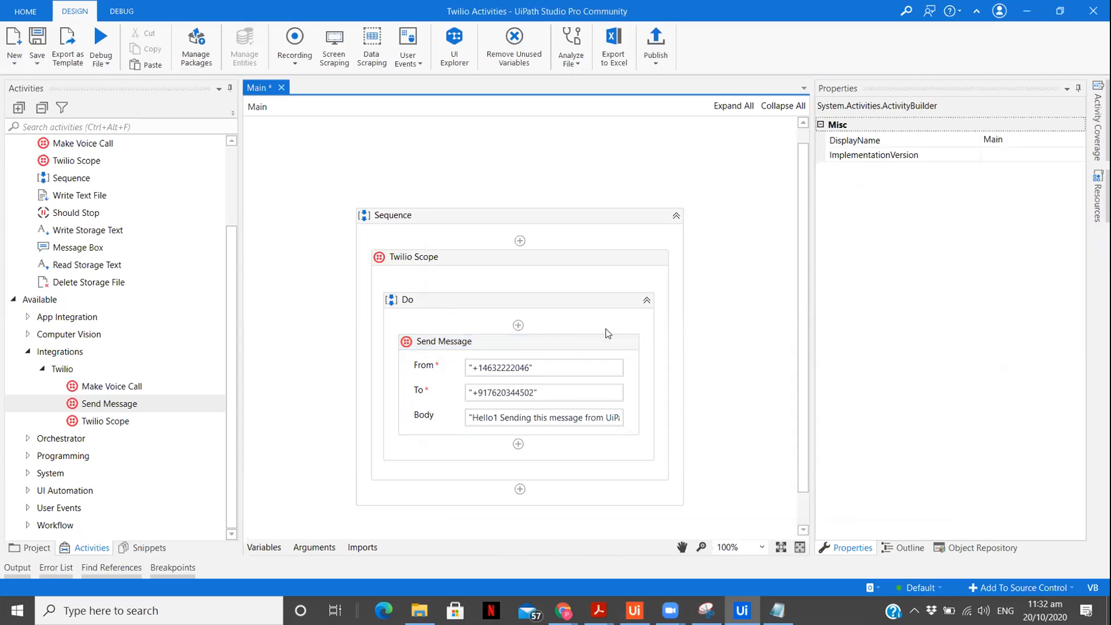
left_click(444, 342)
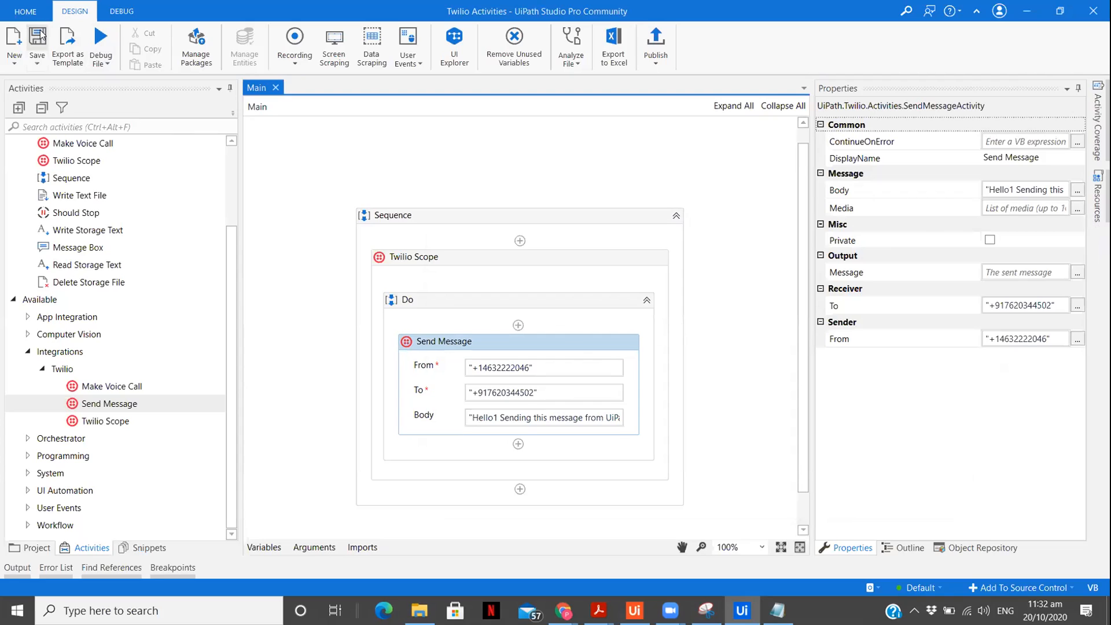
mouse_move(532, 316)
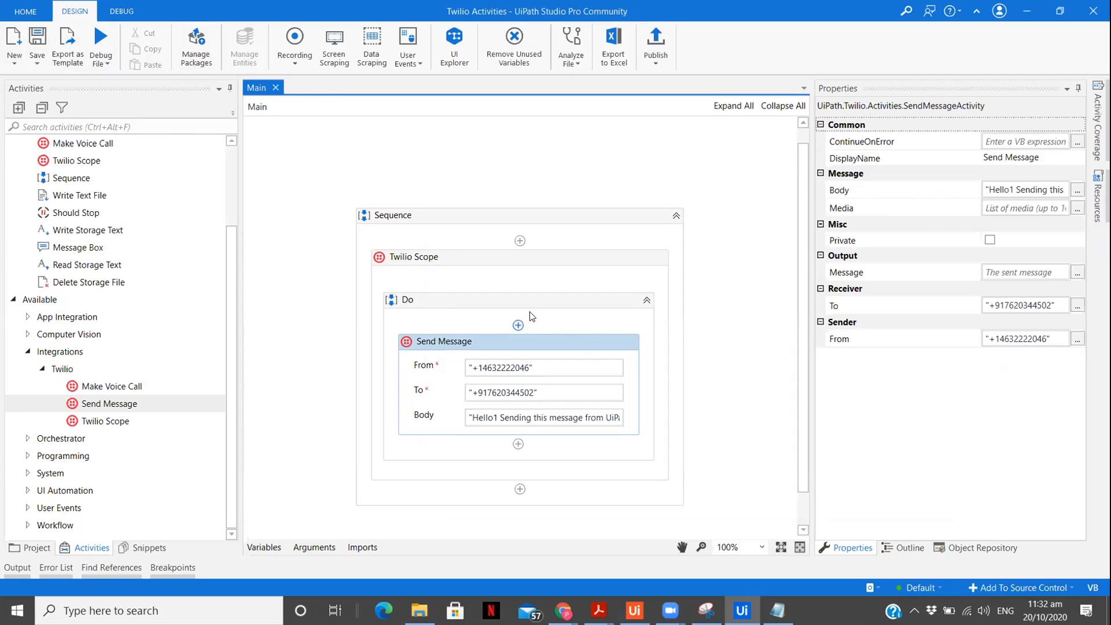
mouse_move(628, 252)
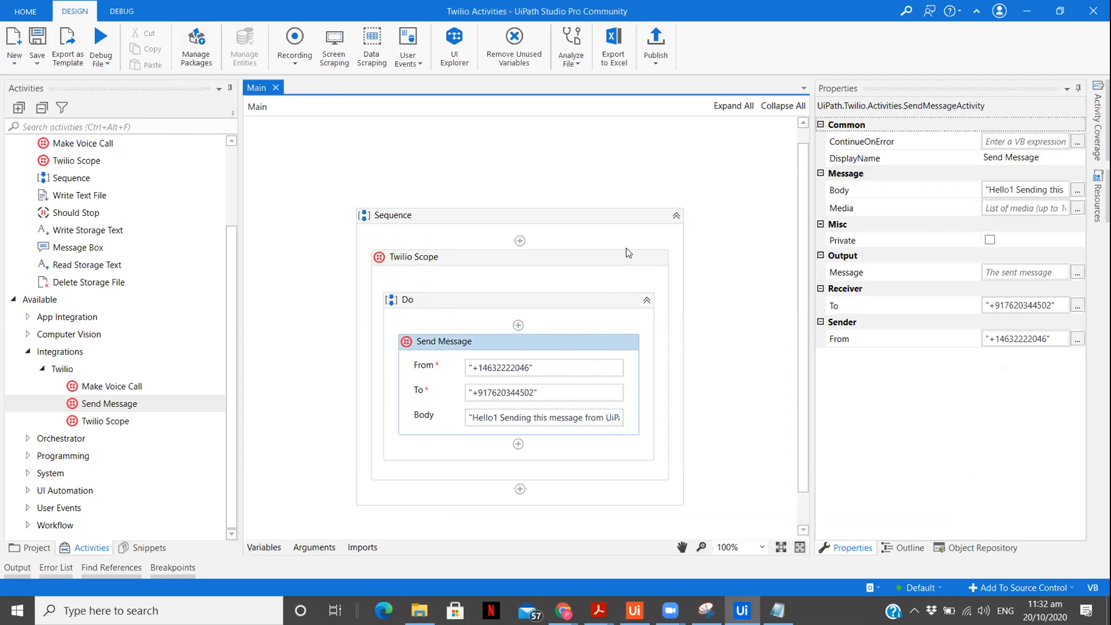
left_click(413, 257)
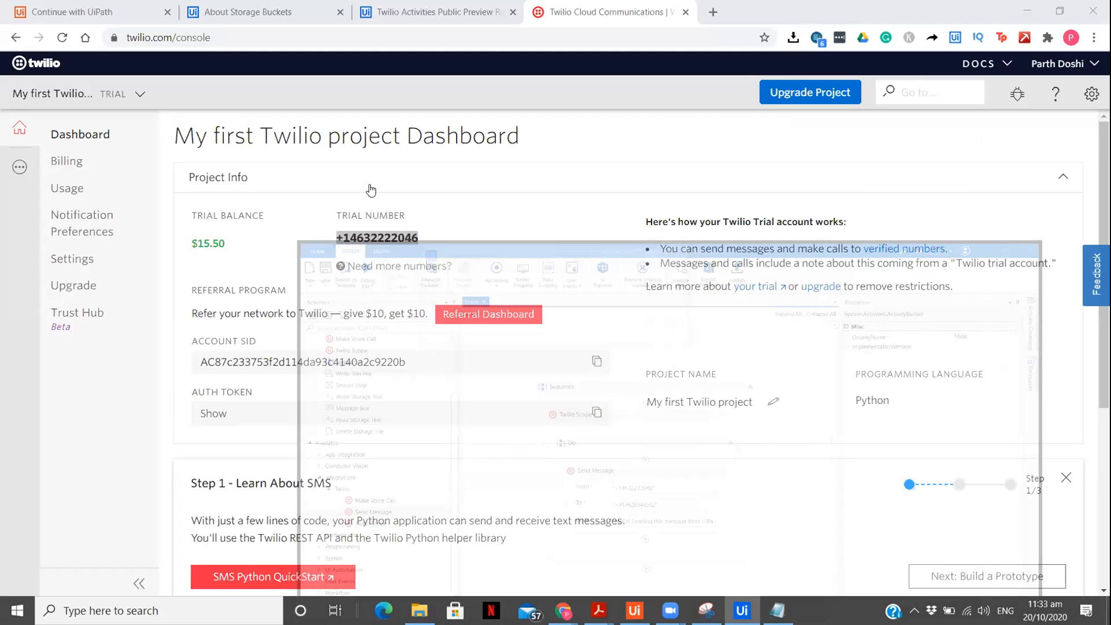
mouse_move(732, 264)
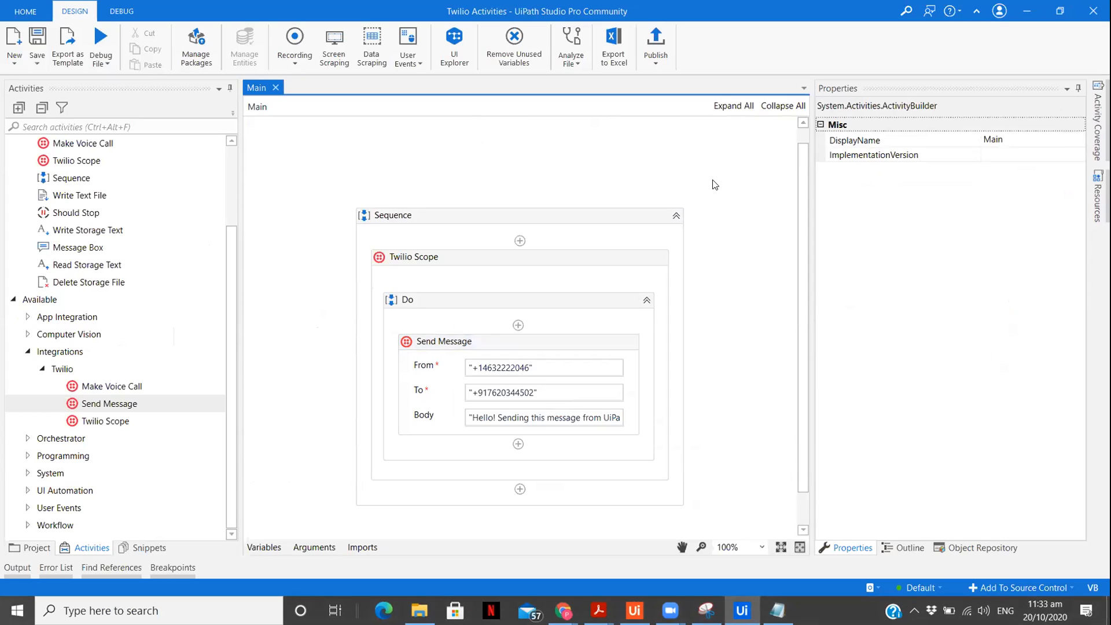
mouse_move(673, 46)
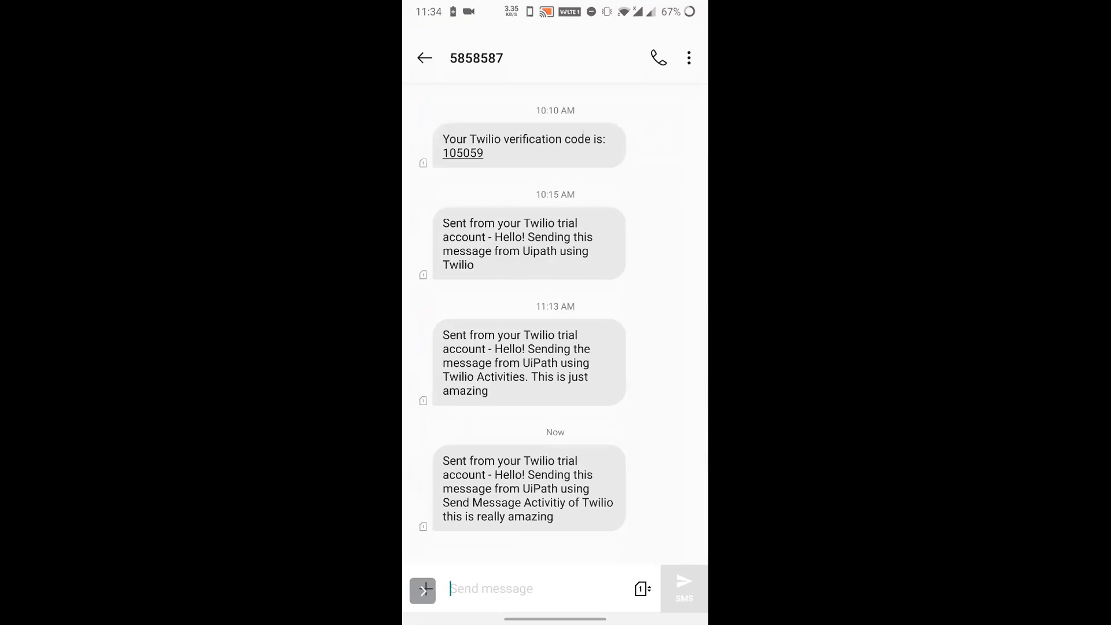
- Check the newest Twilio SMS on the phone, then return to the UiPath workflow
left_click(422, 588)
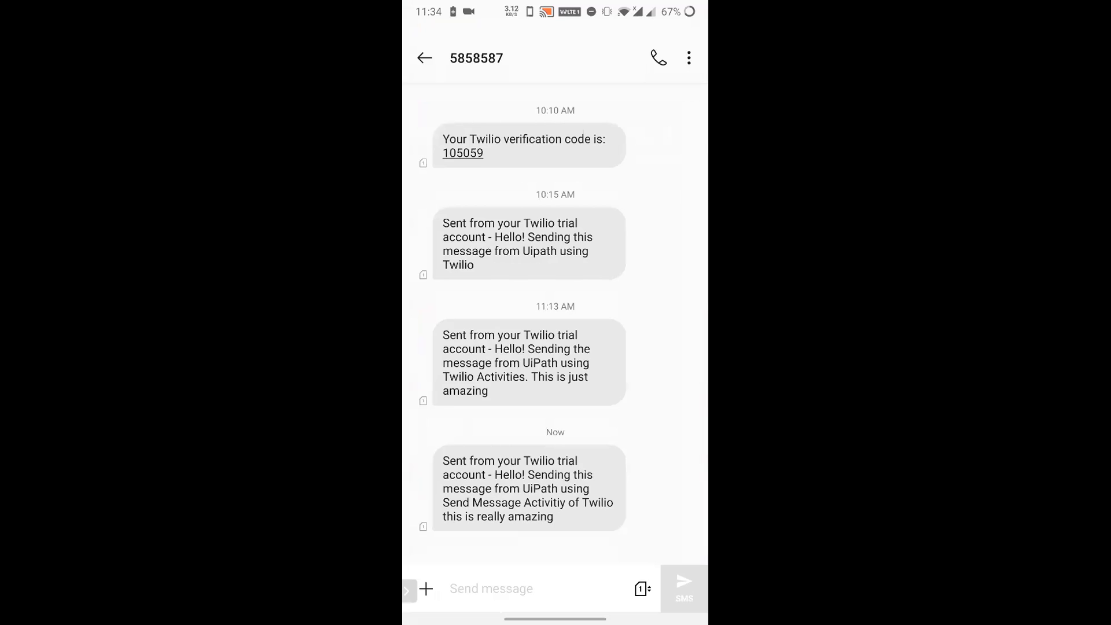
left_click(497, 588)
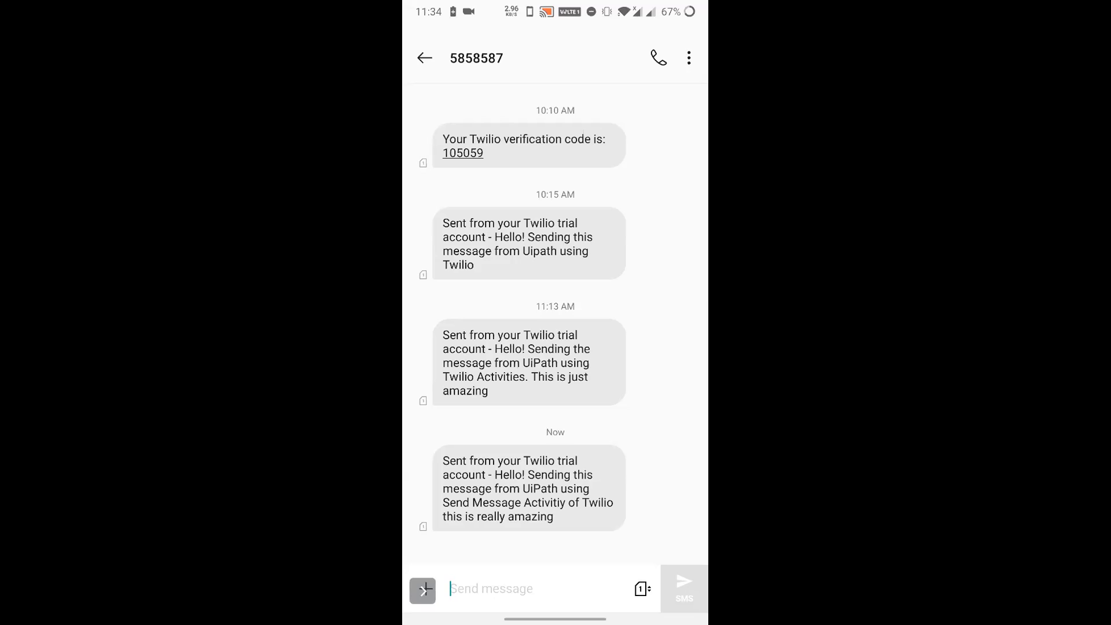
left_click(423, 589)
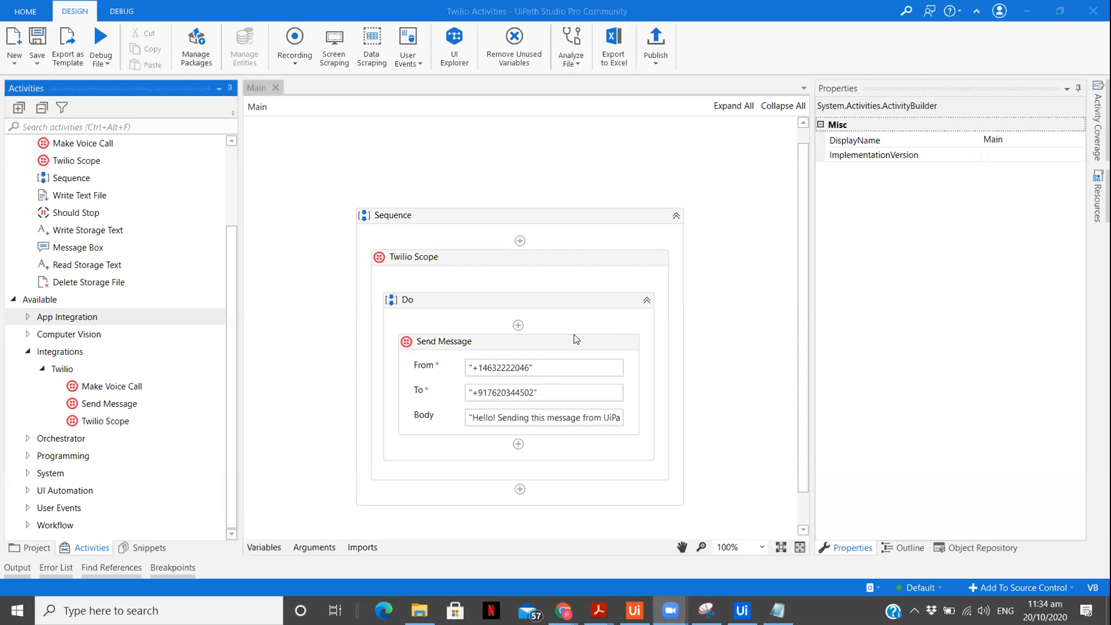
mouse_move(573, 345)
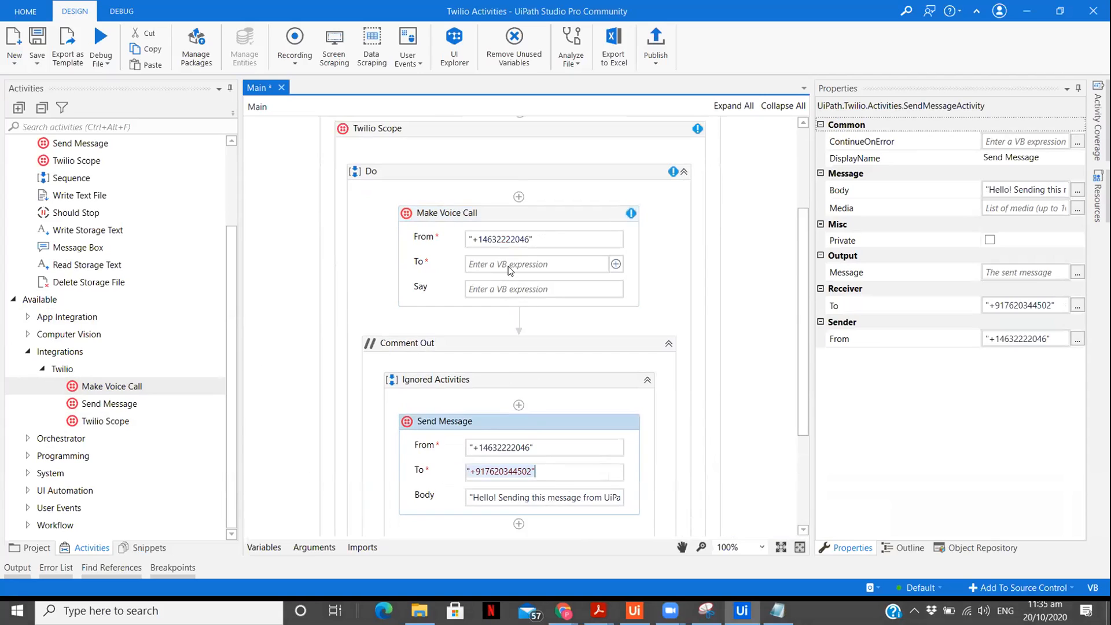
- Fill the Make Voice Call recipient number and collapse the commented-out Send Message block
left_click(536, 264)
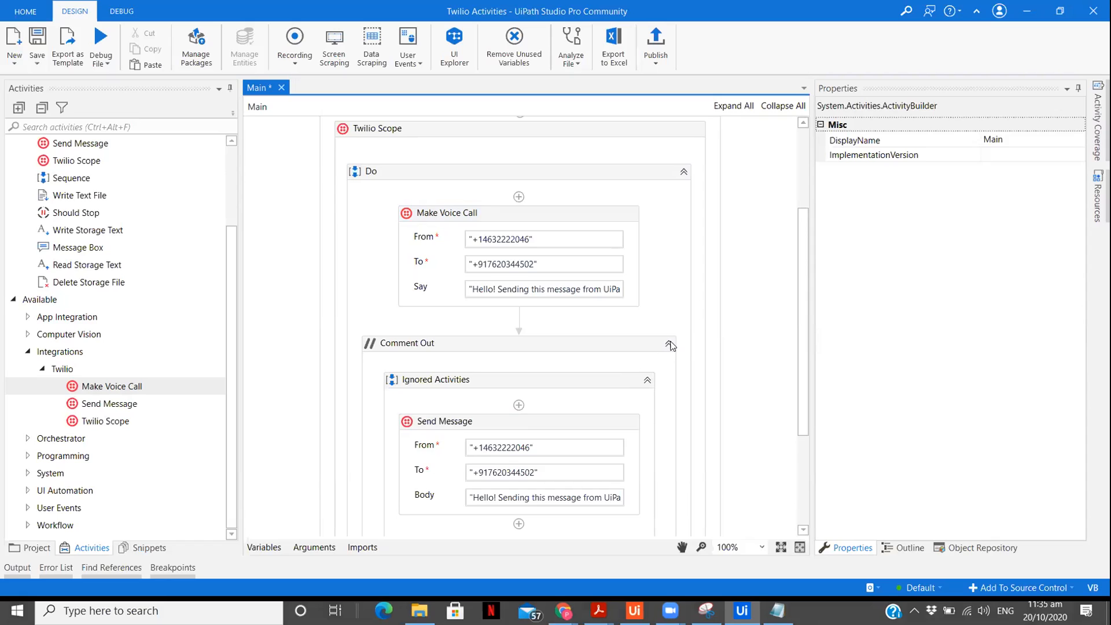
left_click(669, 345)
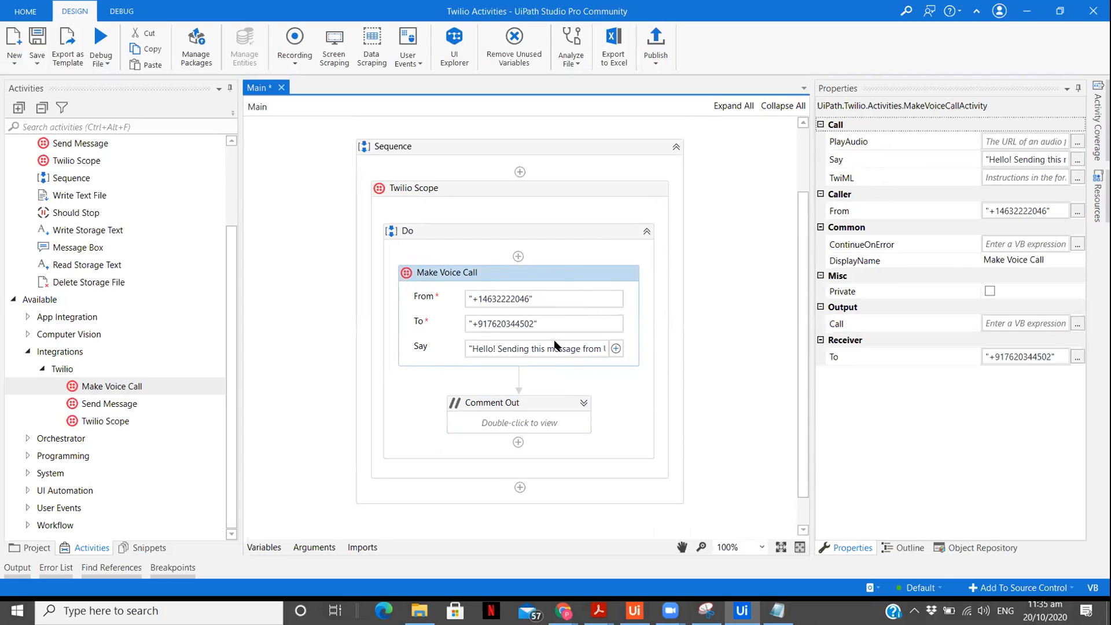
mouse_move(555, 349)
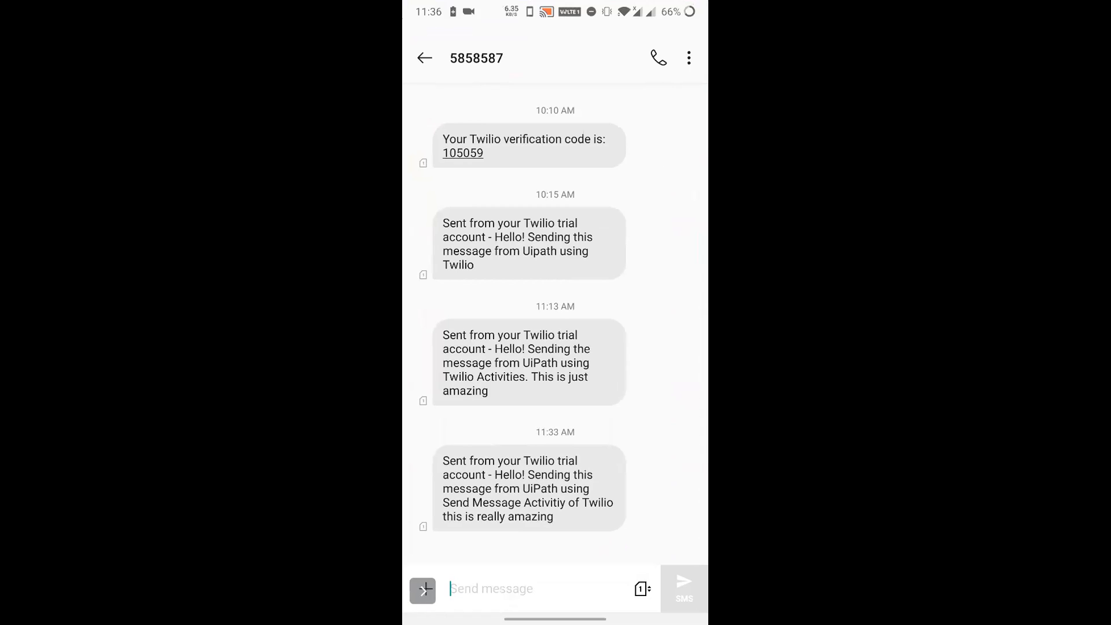
left_click(423, 589)
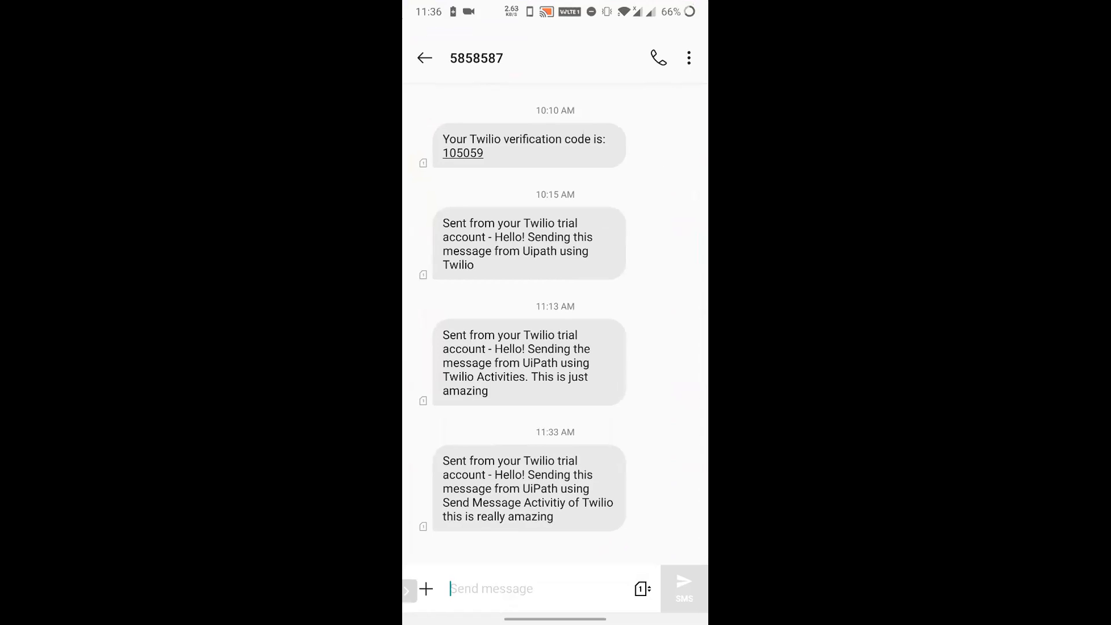
scroll("down", 3)
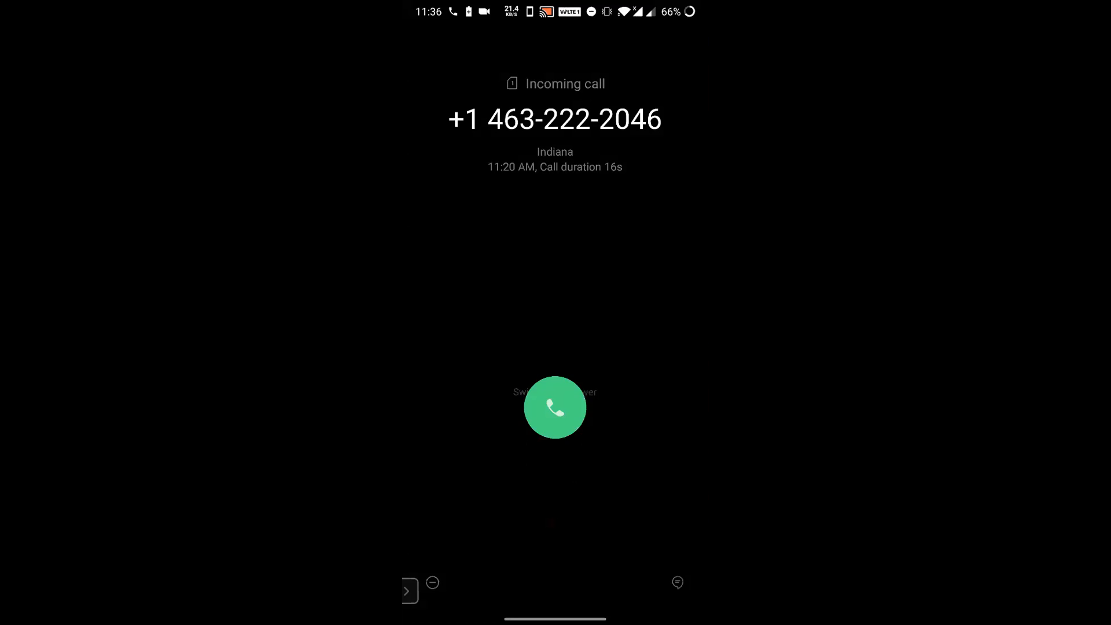
left_click(555, 407)
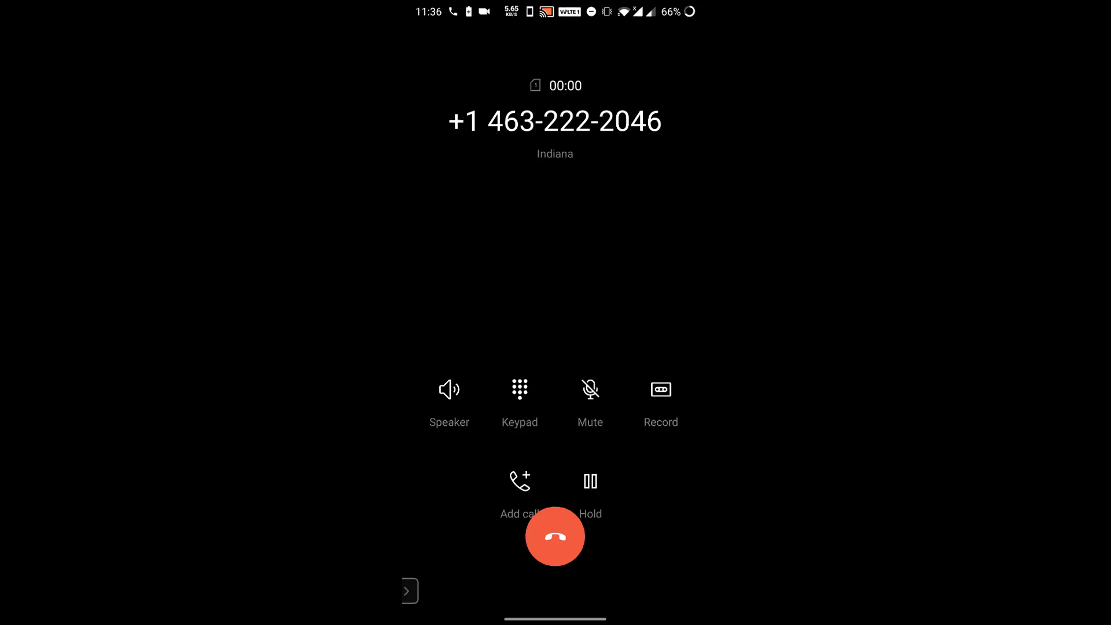
left_click(661, 390)
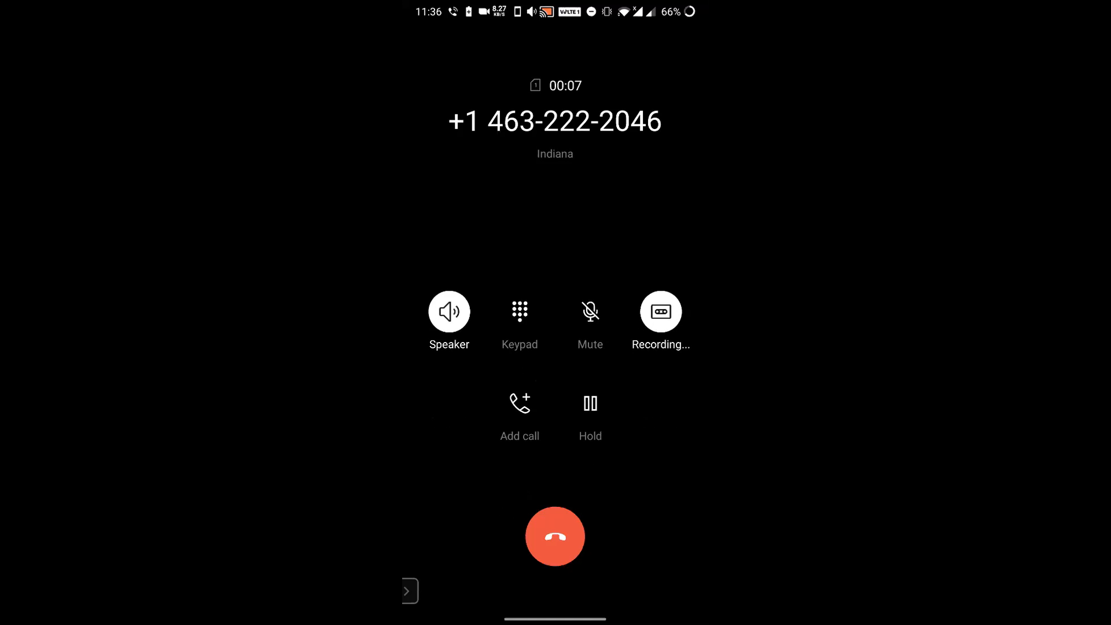
left_click(449, 311)
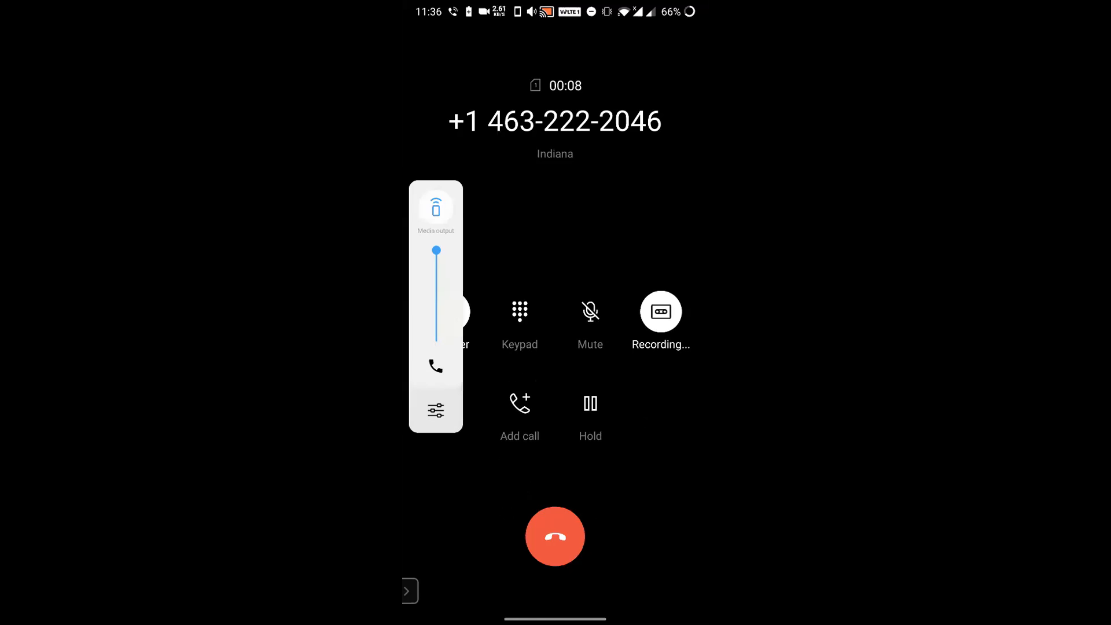
left_click(519, 312)
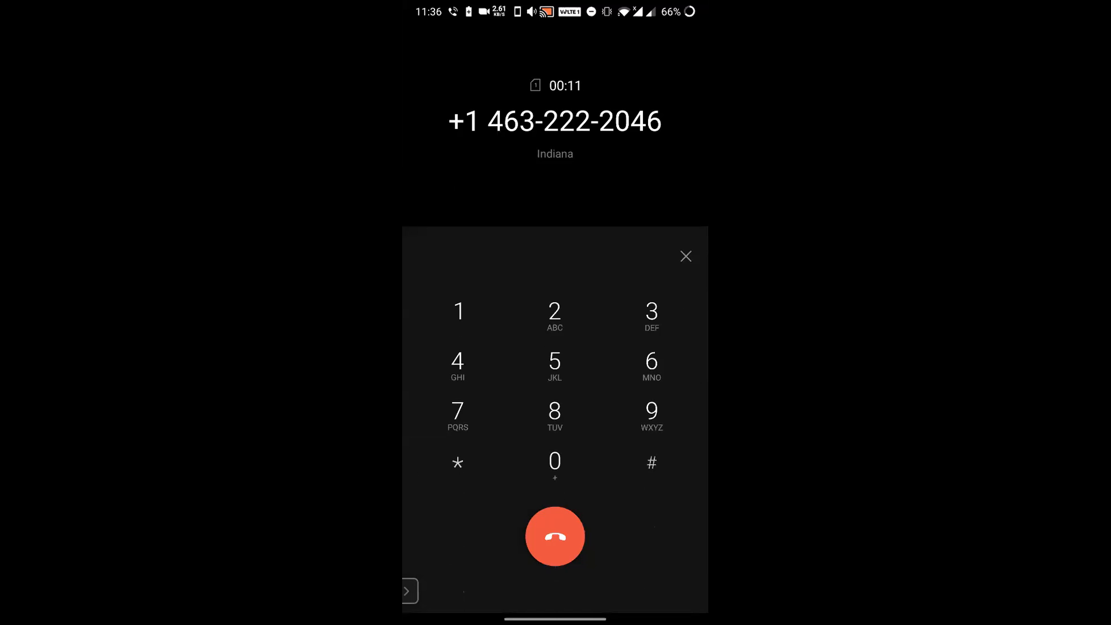
left_click(554, 315)
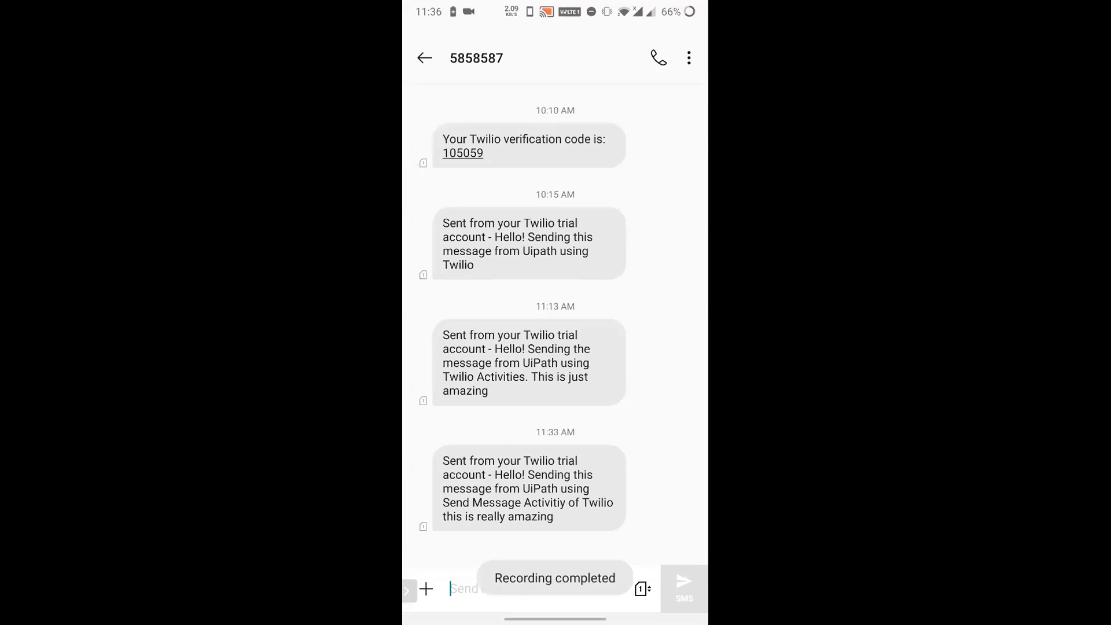
left_click(409, 604)
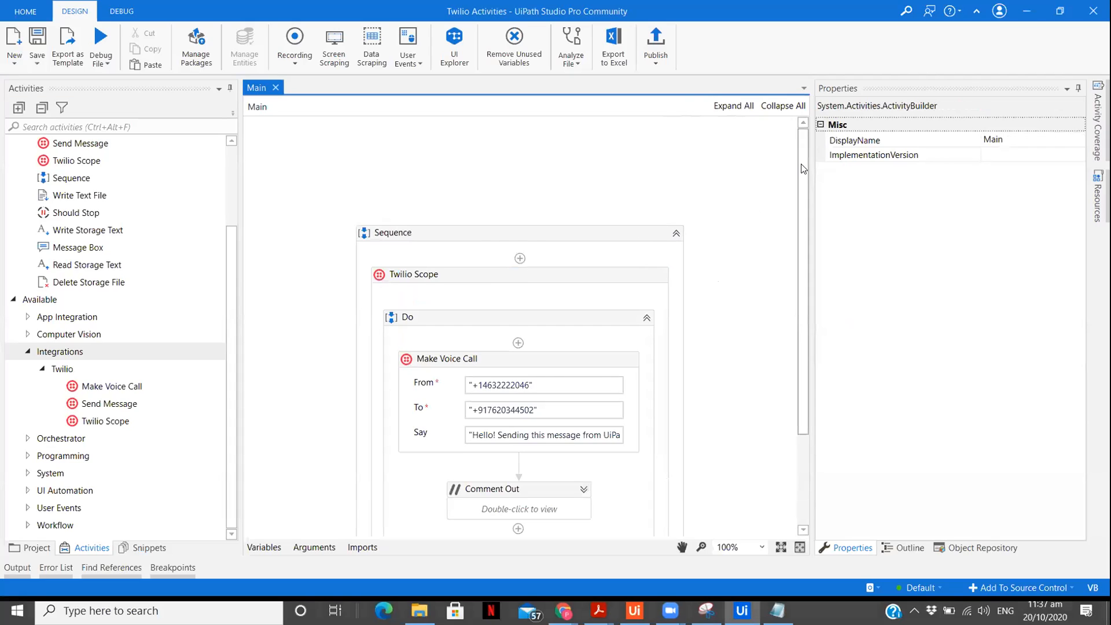
scroll("down", 3)
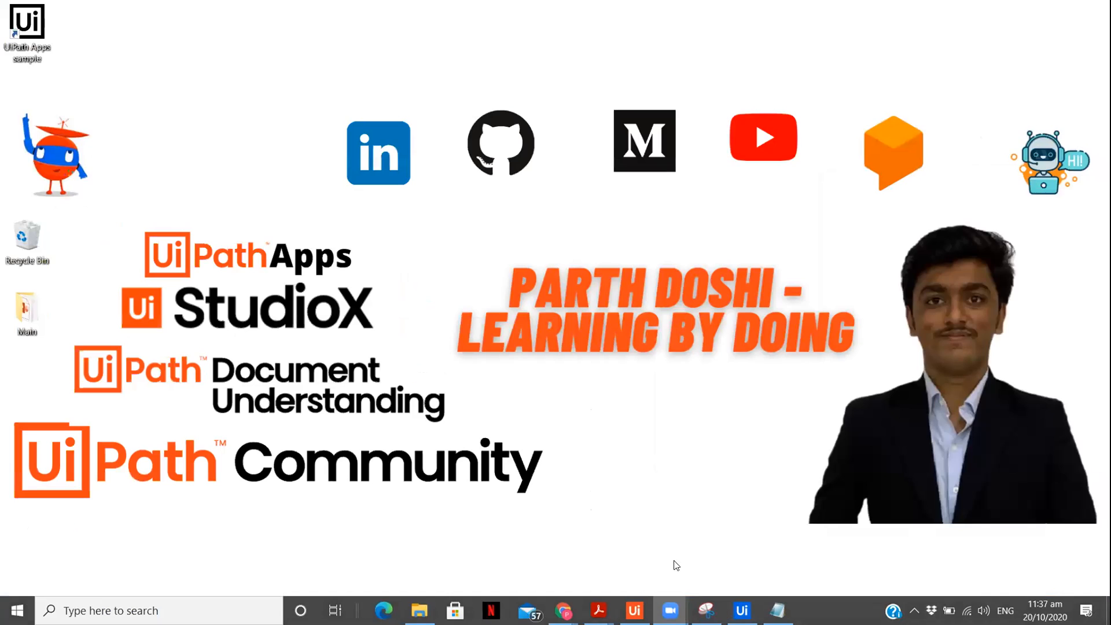
mouse_move(386, 227)
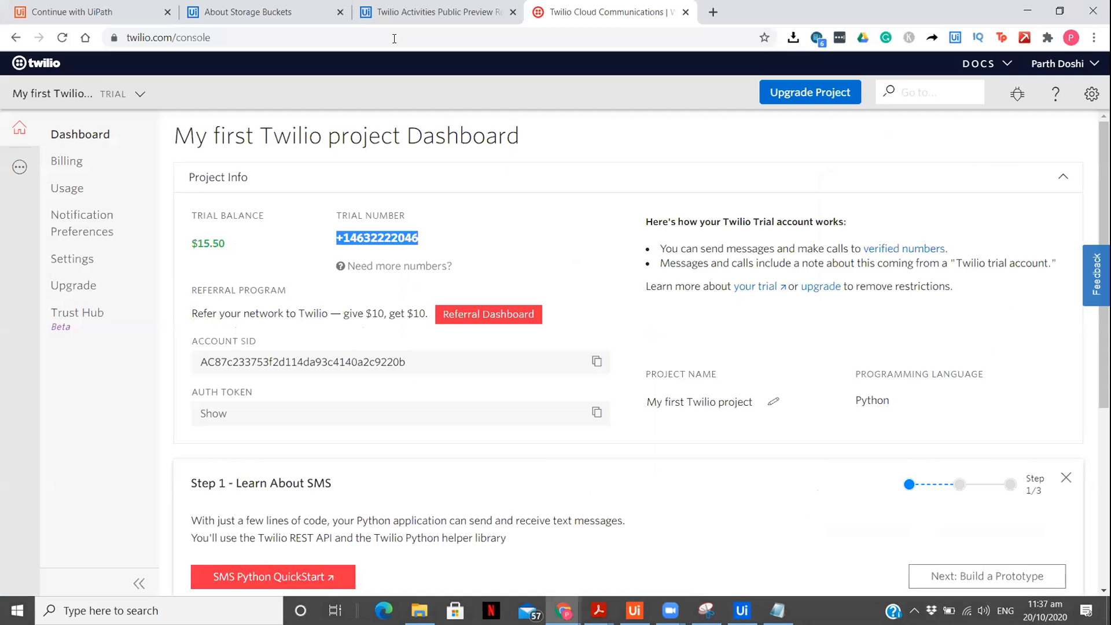
- Switch from the About Storage Buckets tab to the forum post's Make Voice Call section
left_click(248, 12)
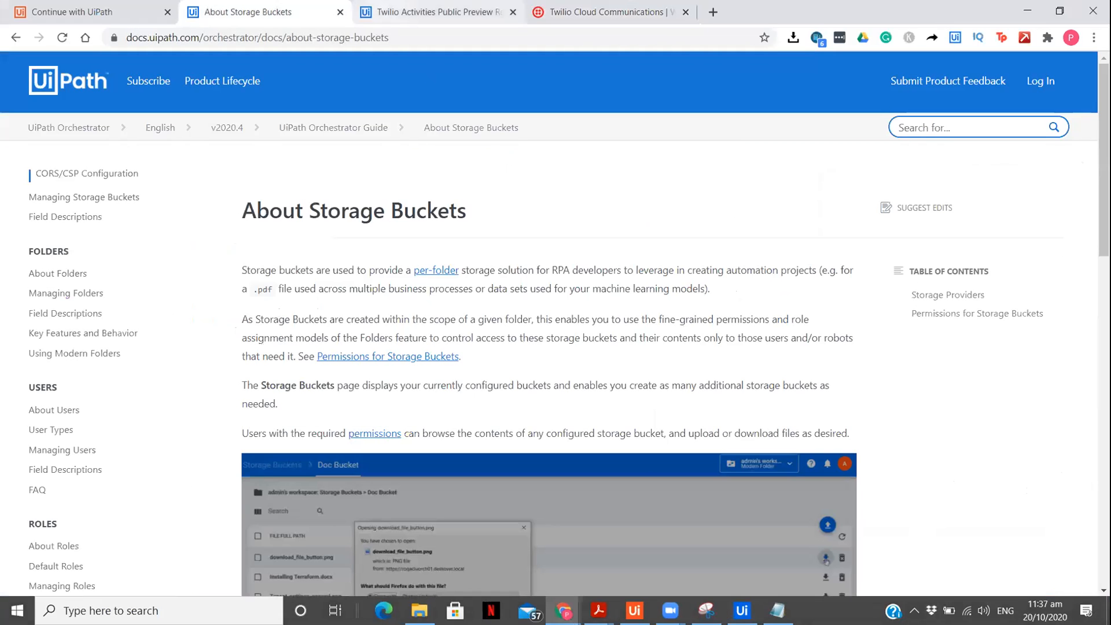
left_click(434, 12)
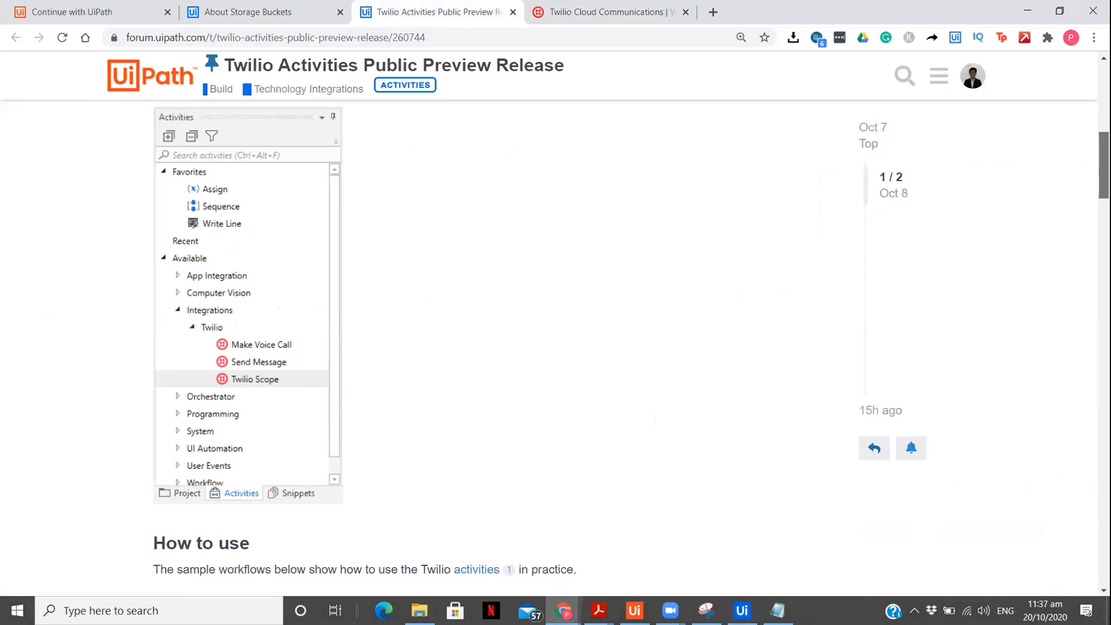
scroll("down", 3)
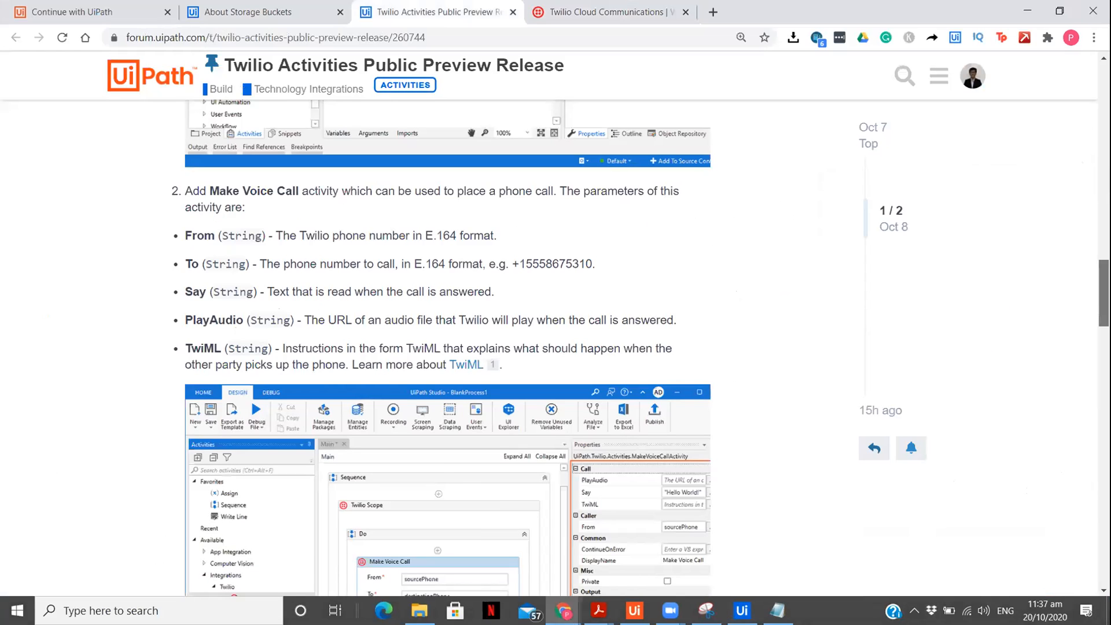
mouse_move(1028, 12)
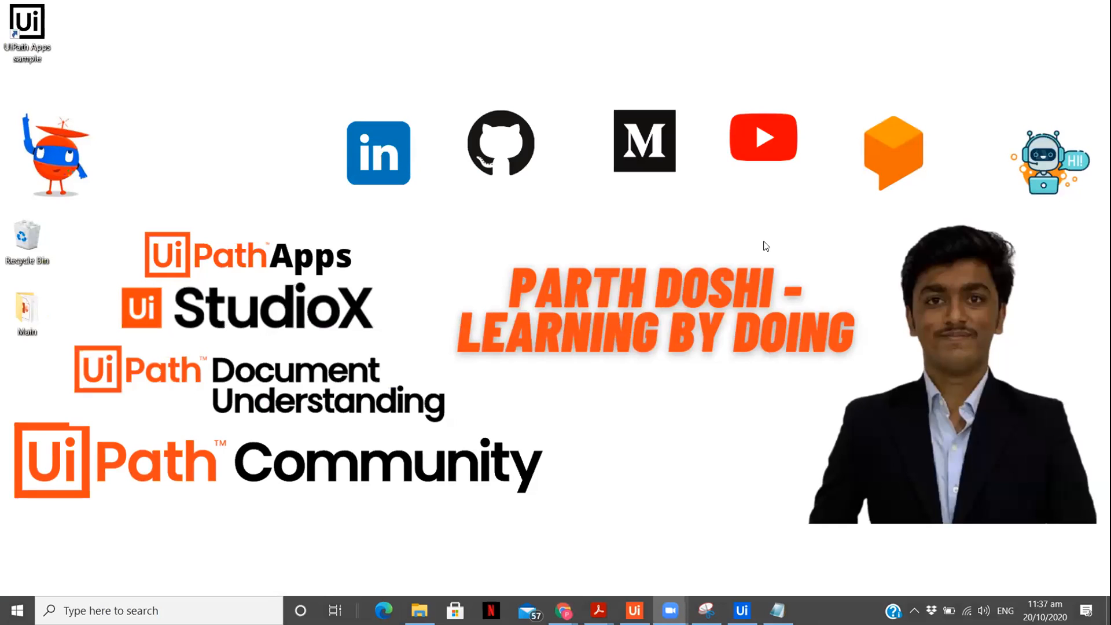
mouse_move(665, 182)
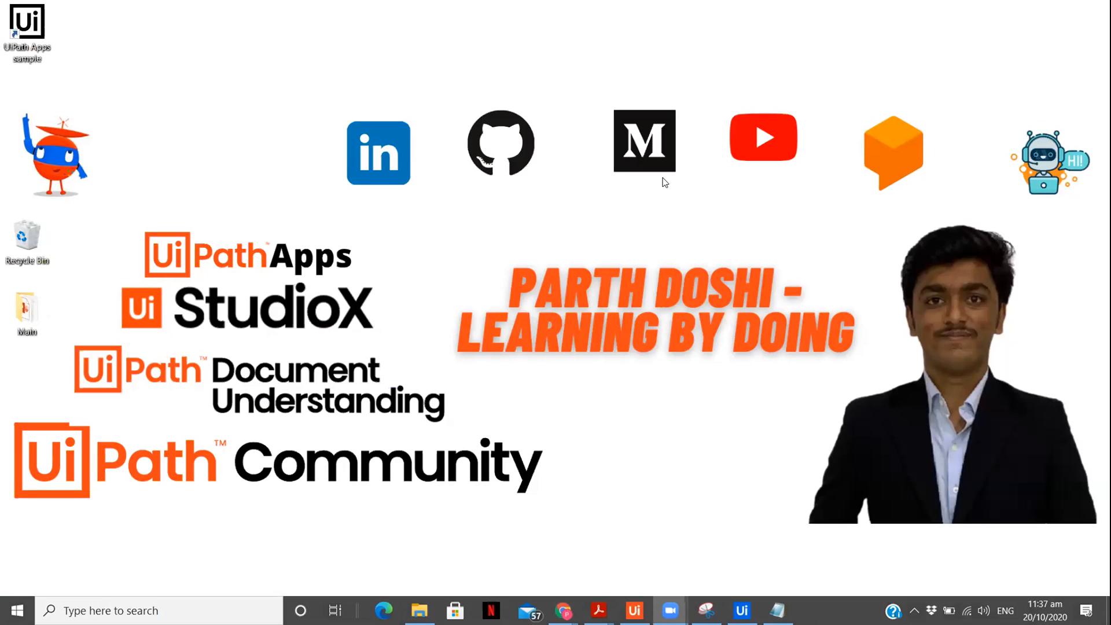